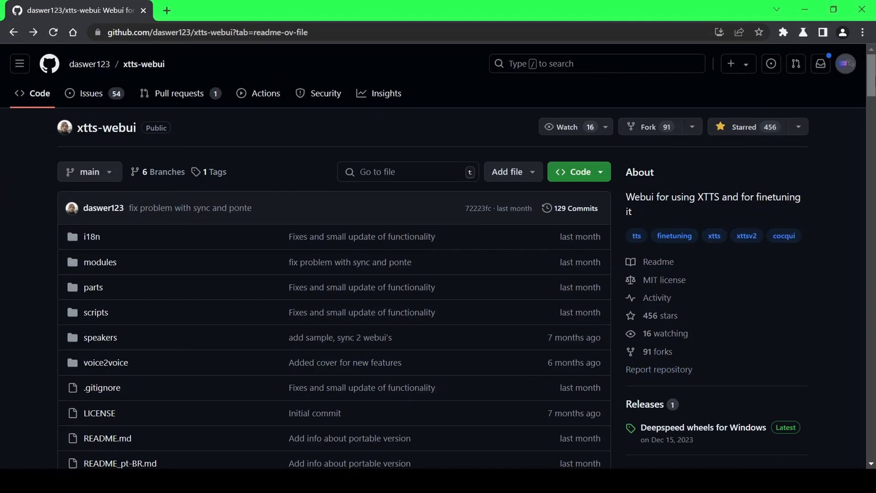
{"action": "mouse_move", "coordinate": [870, 82]}
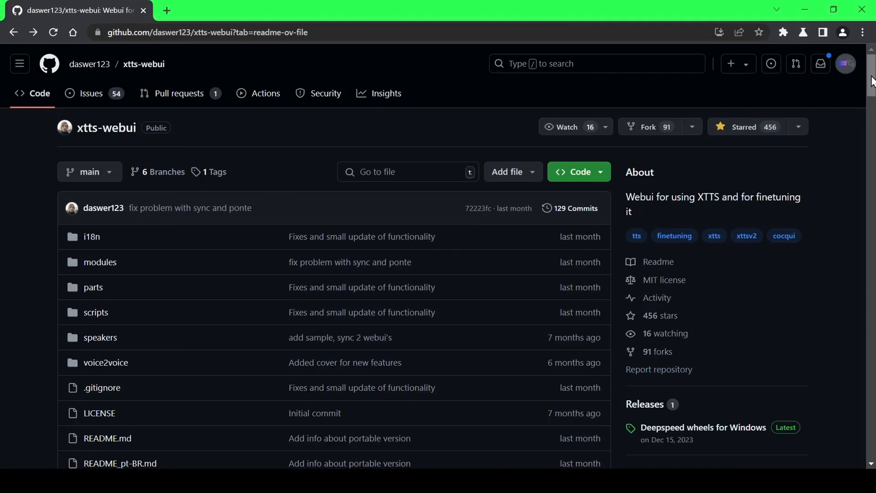
- Scroll the xtts-webui README down to the portable version note and interface screenshot
{"action": "scroll", "scroll_direction": "down", "scroll_amount": 3}
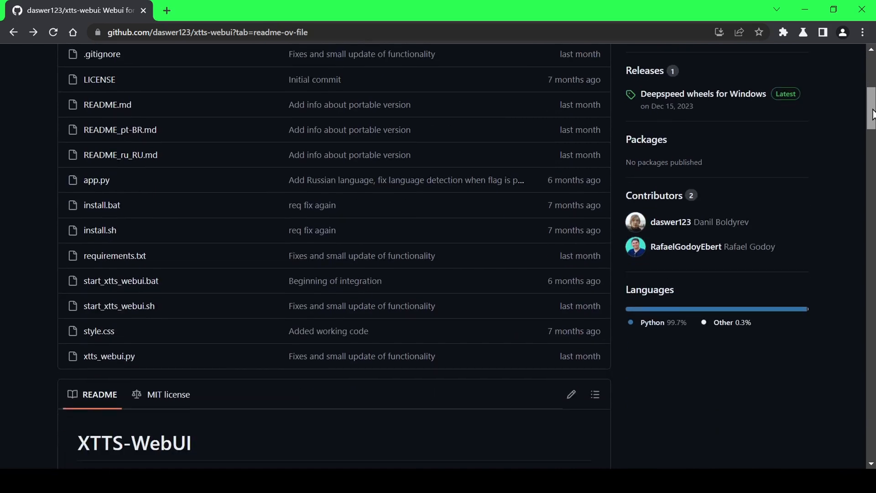
{"action": "scroll", "scroll_direction": "down", "scroll_amount": 3}
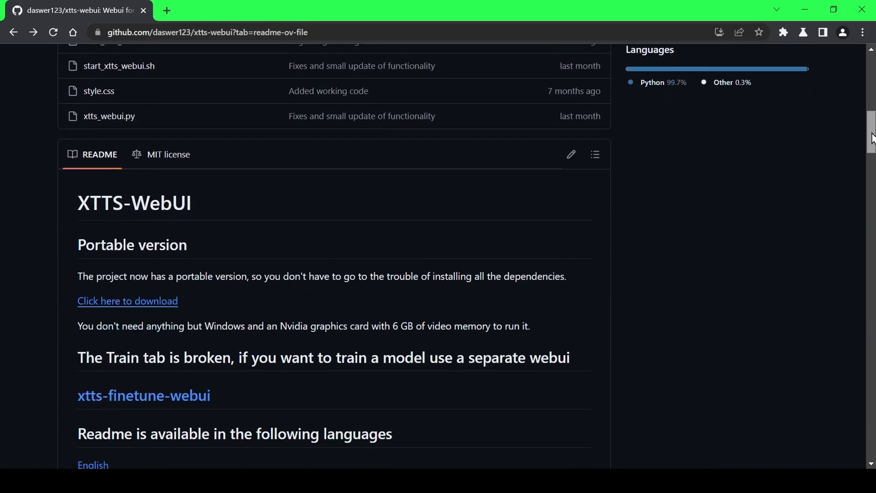
{"action": "scroll", "scroll_direction": "down", "scroll_amount": 3}
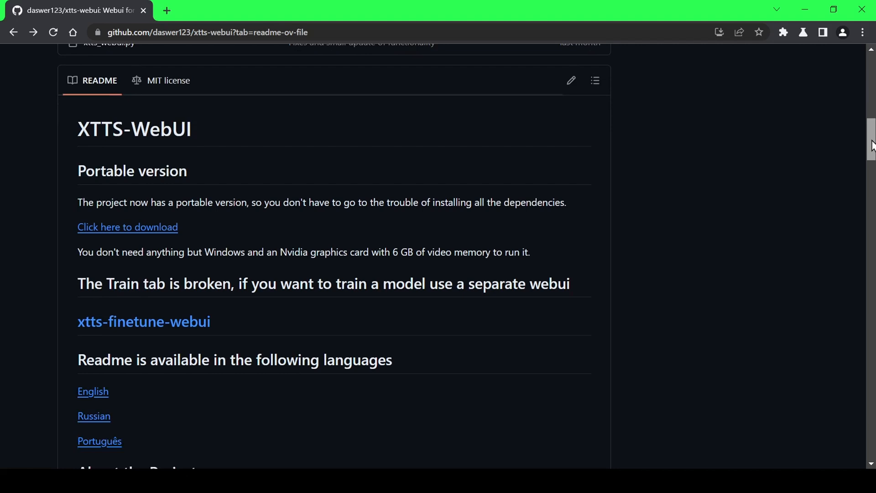
{"action": "scroll", "scroll_direction": "down", "scroll_amount": 3}
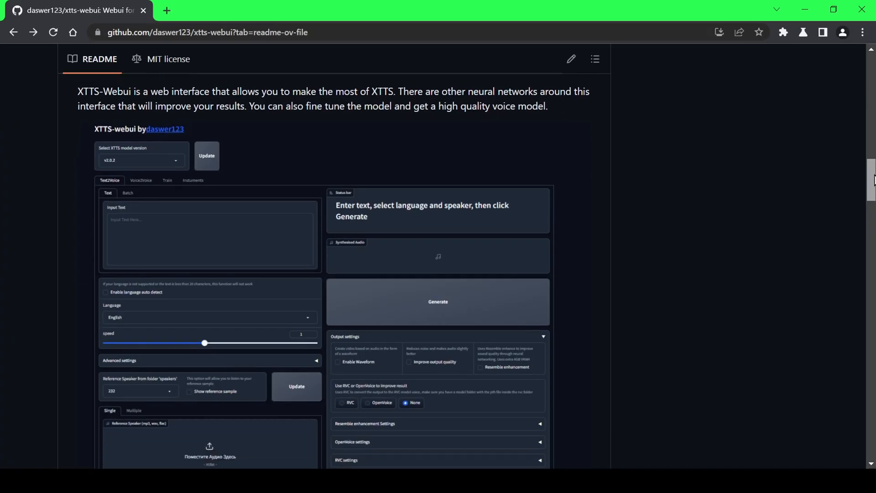
- Scroll to the README's Installation section and open its Google Colab link in a new tab
{"action": "scroll", "scroll_direction": "down", "scroll_amount": 3}
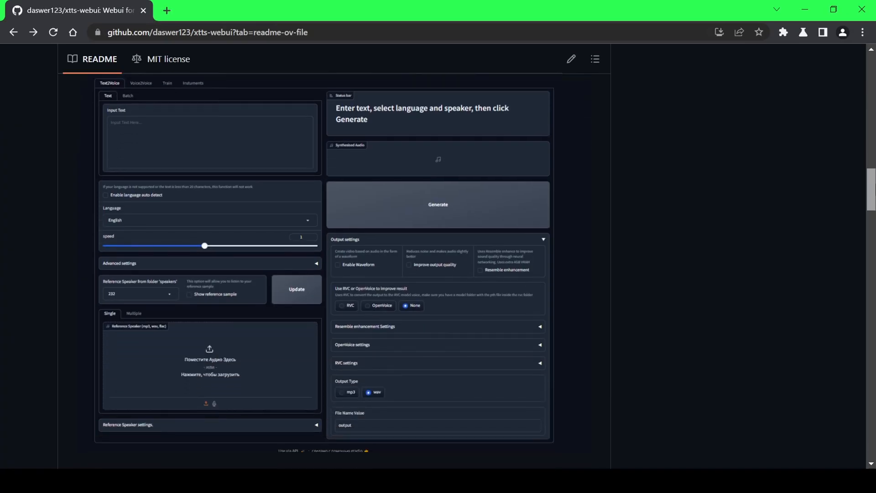
{"action": "scroll", "scroll_direction": "down", "scroll_amount": 3}
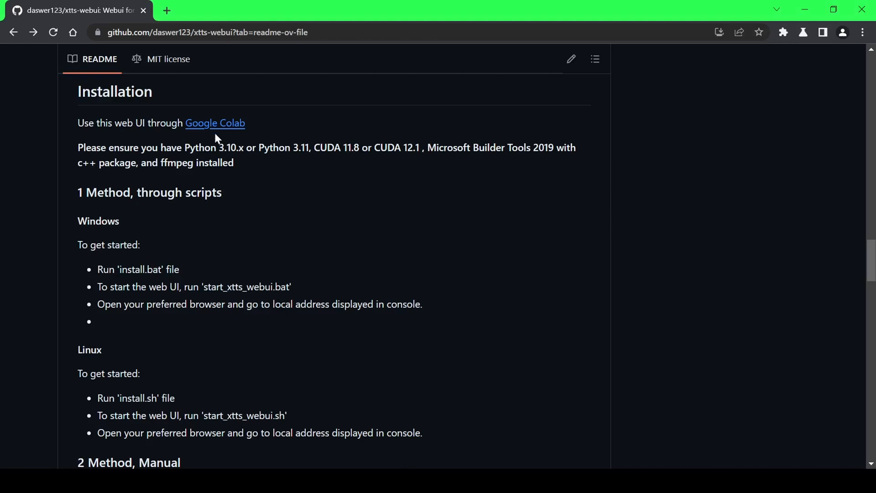
{"action": "mouse_move", "coordinate": [225, 142]}
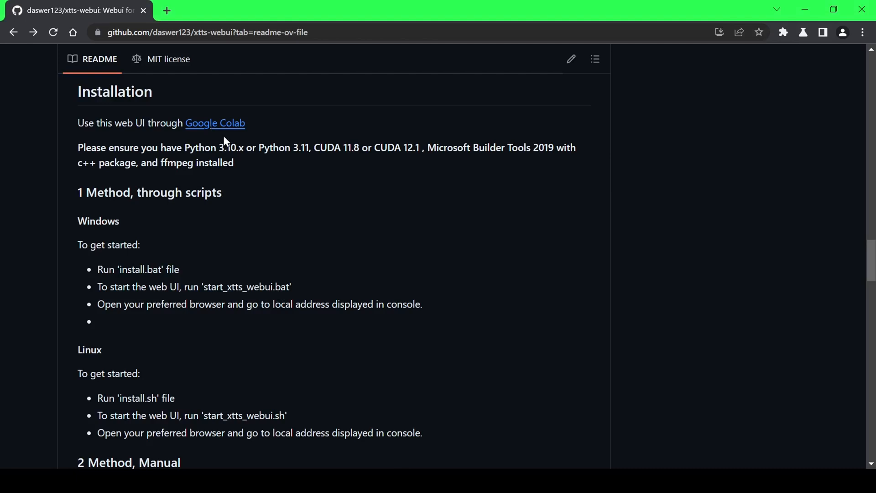
{"action": "left_click", "coordinate": [214, 122]}
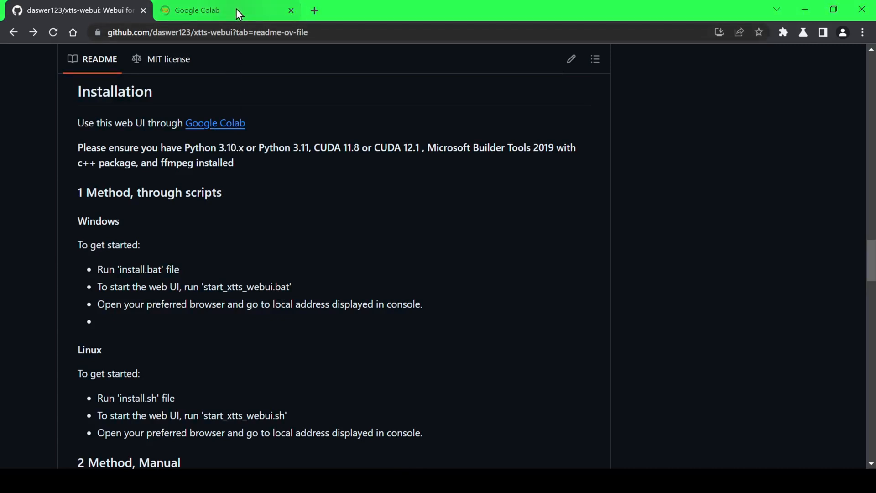
- Connect the Colab notebook to a GPU runtime and run its cell, choosing 'Run anyway'
{"action": "left_click", "coordinate": [196, 10]}
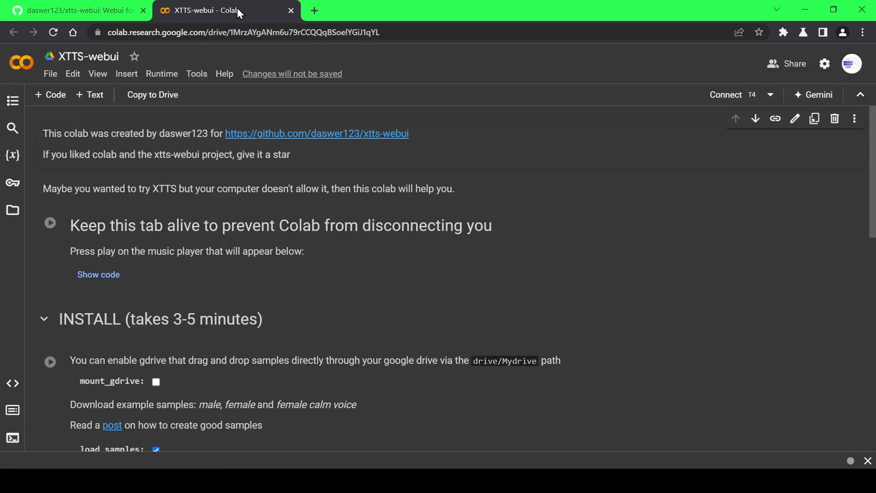
{"action": "left_click", "coordinate": [726, 94]}
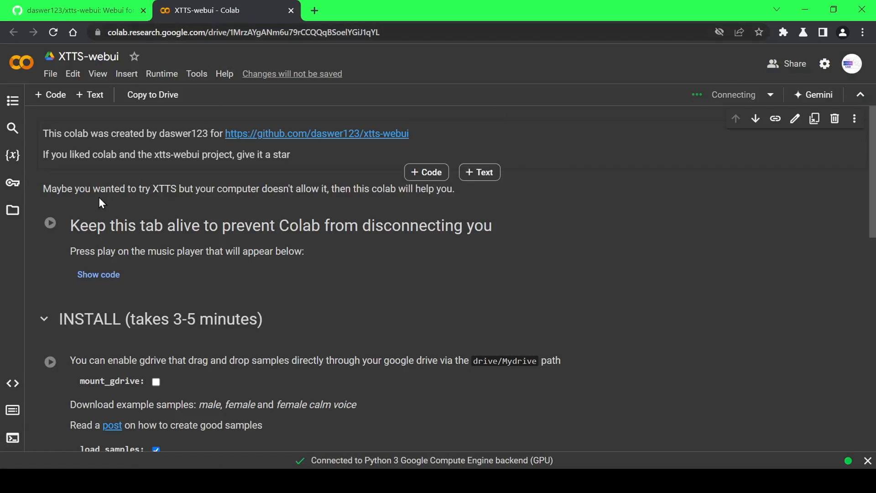
{"action": "left_click", "coordinate": [50, 222]}
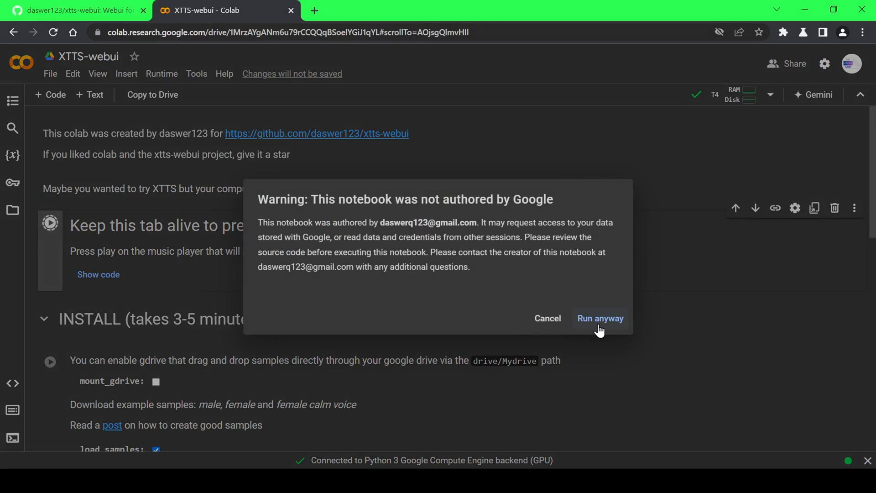
{"action": "left_click", "coordinate": [599, 318]}
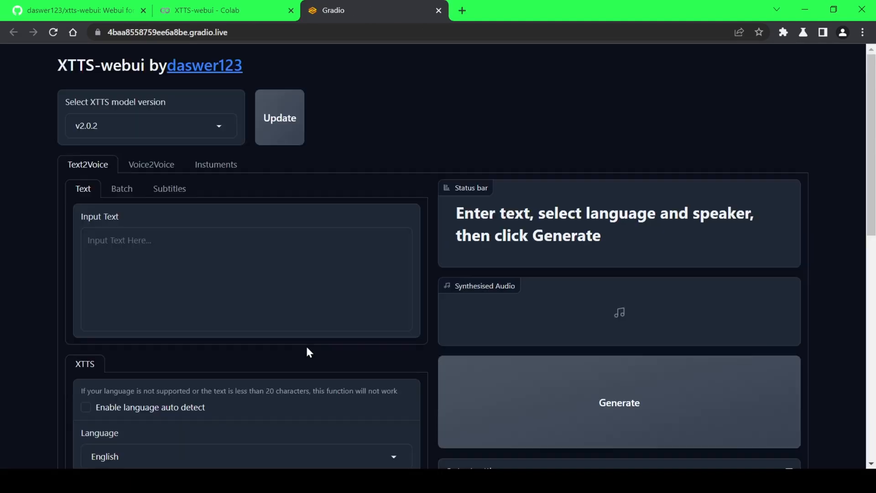
- Scroll through the running XTTS-webui Gradio interface
{"action": "scroll", "scroll_direction": "down", "scroll_amount": 3}
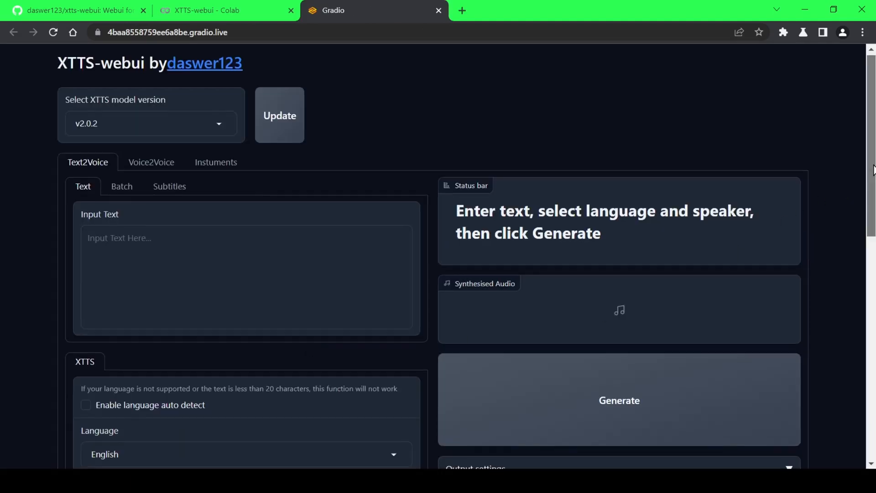
{"action": "scroll", "scroll_direction": "down", "scroll_amount": 3}
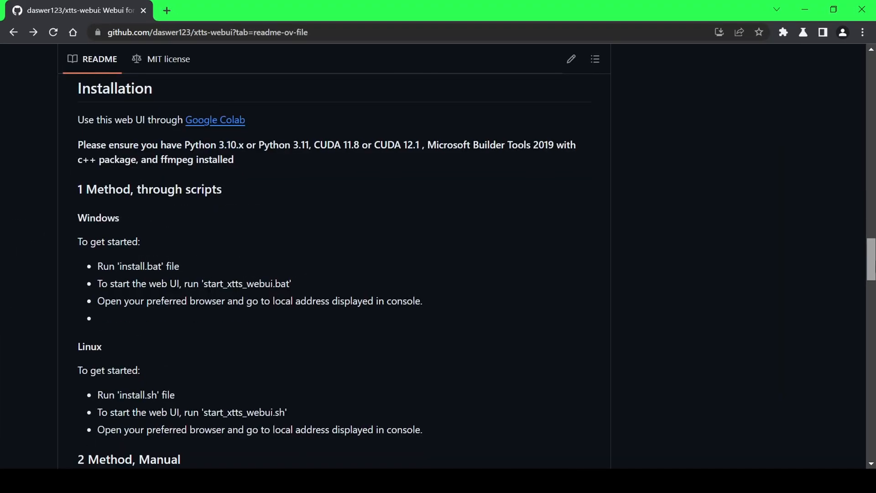
{"action": "mouse_move", "coordinate": [664, 194]}
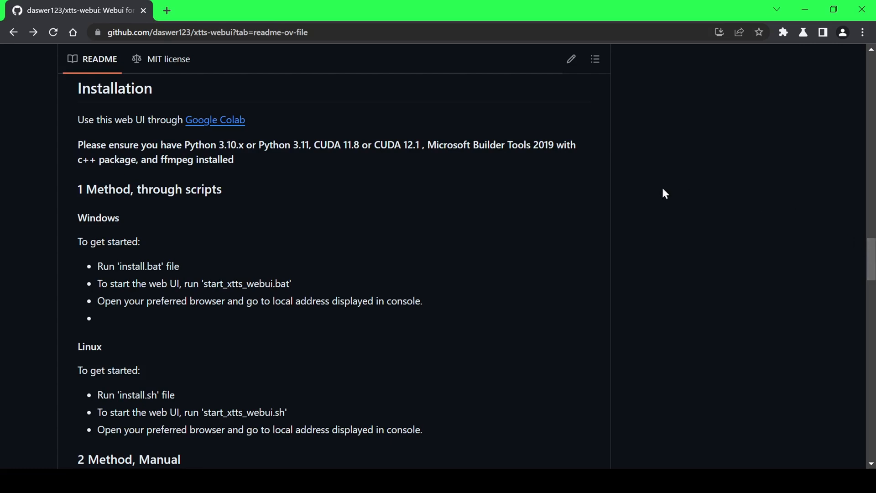
{"action": "mouse_move", "coordinate": [798, 231]}
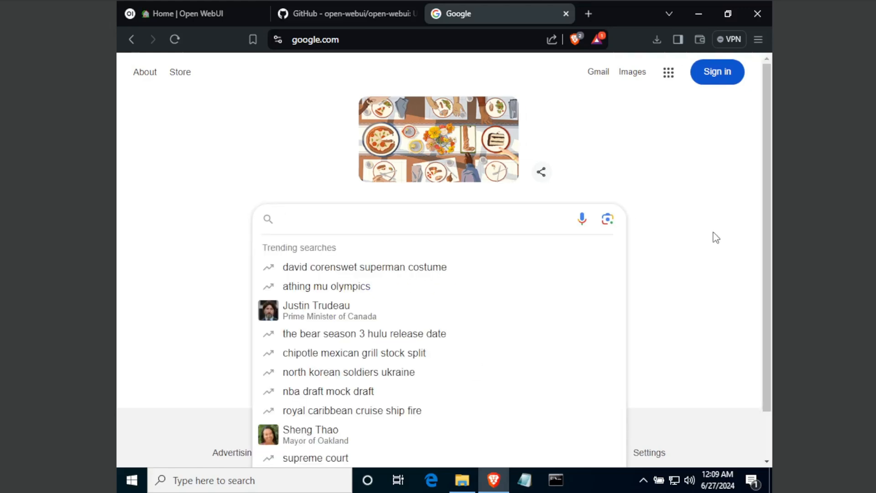
- Search for the Miniconda download and open the docs.anaconda.com Miniconda page
{"action": "type", "text": "miniconda download"}
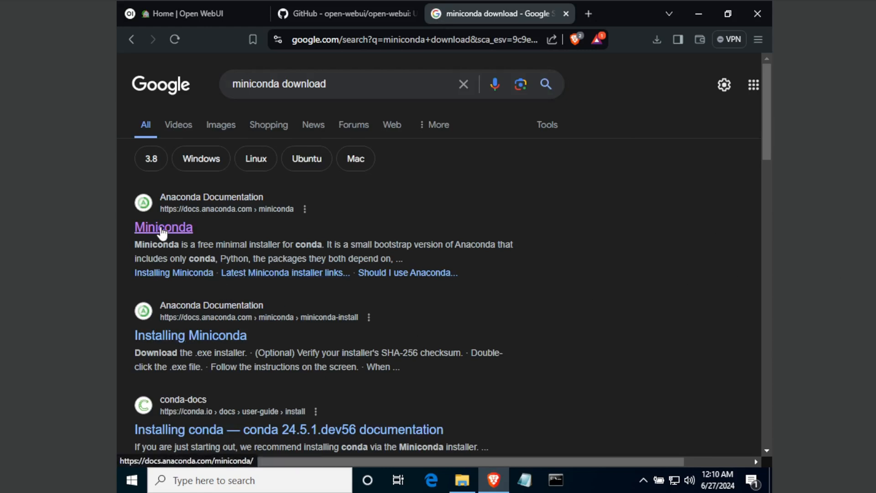
{"action": "left_click", "coordinate": [164, 227]}
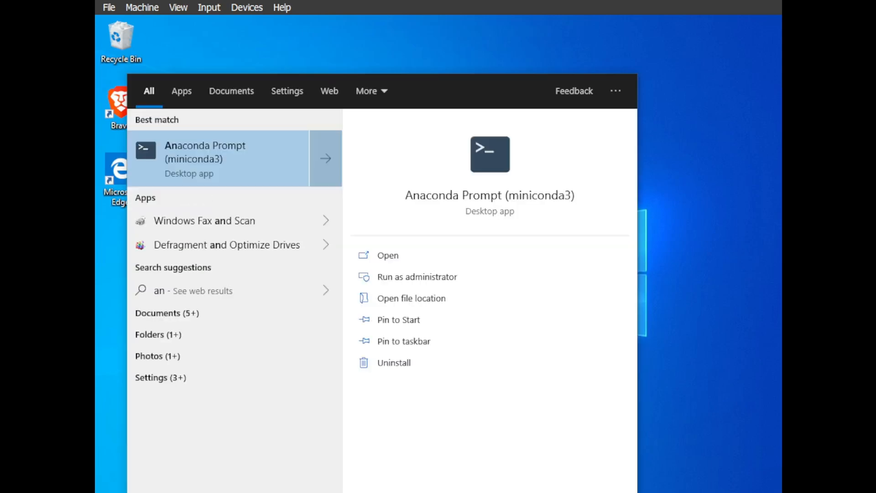
- Launch Anaconda Prompt and create the 'xtts-webui' conda environment with Python 3.10
{"action": "left_click", "coordinate": [205, 159]}
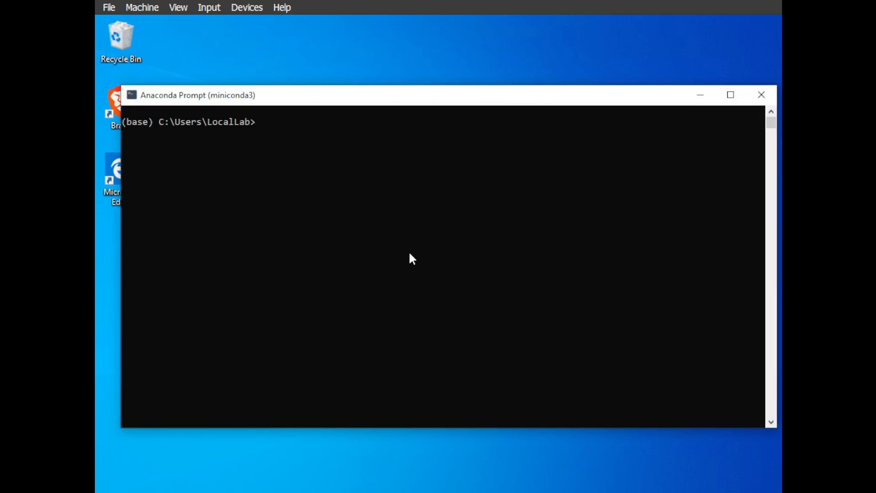
{"action": "type", "text": "c"}
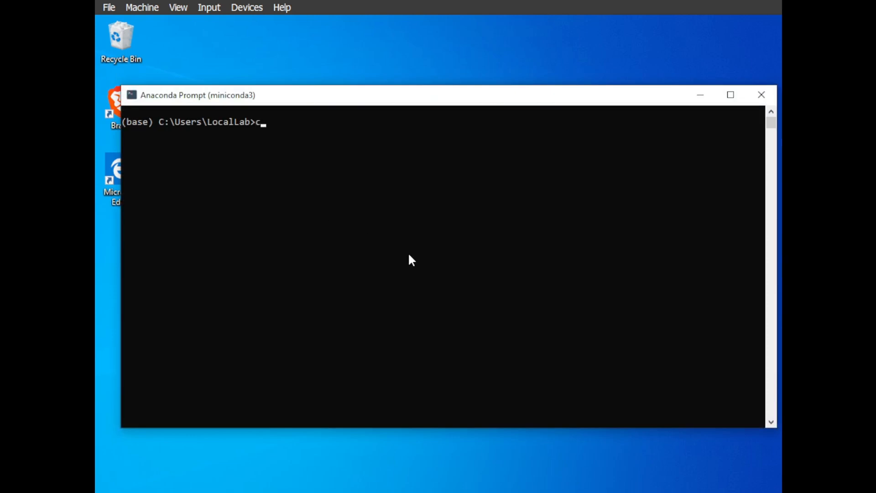
{"action": "type", "text": "onda"}
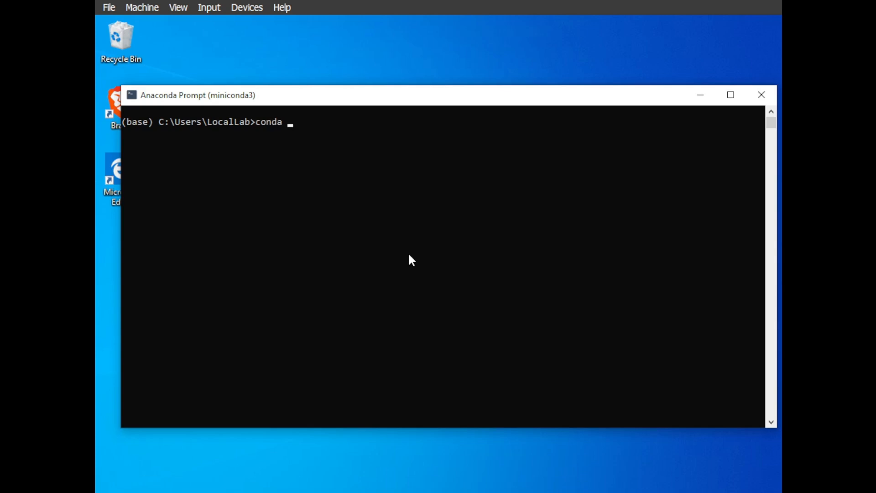
{"action": "type", "text": "create"}
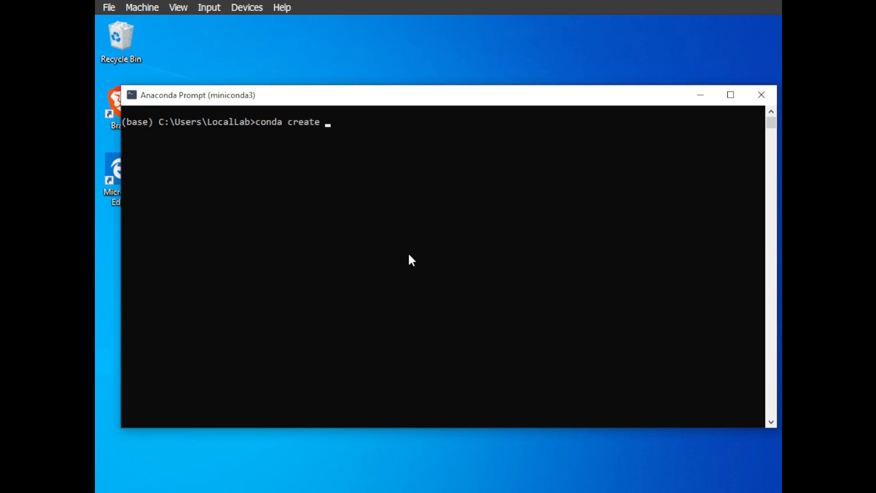
{"action": "type", "text": "-n"}
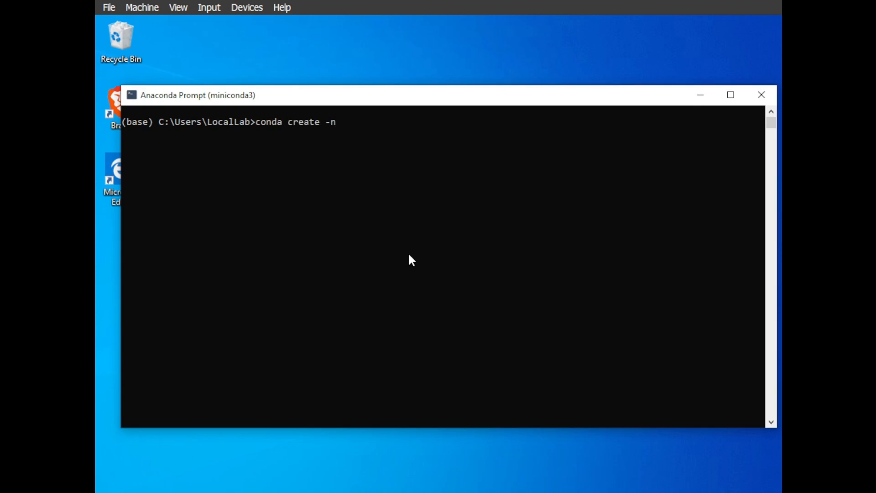
{"action": "type", "text": "xtts-web"}
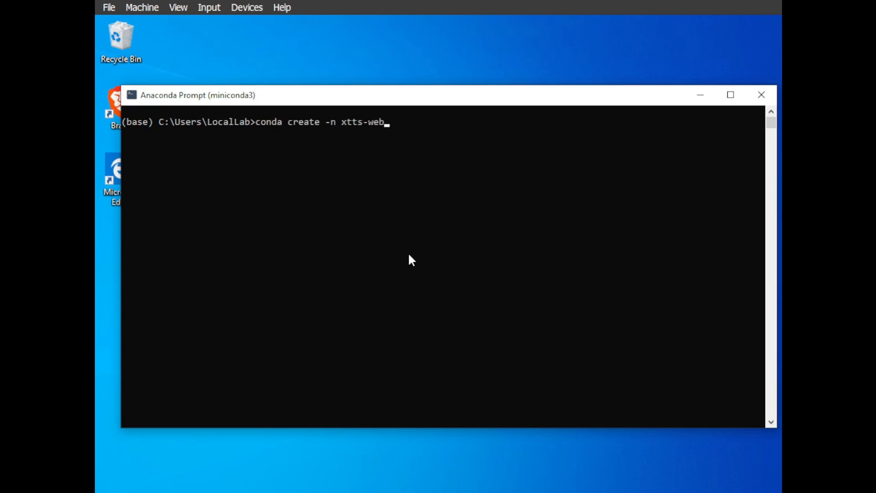
{"action": "type", "text": "ui python"}
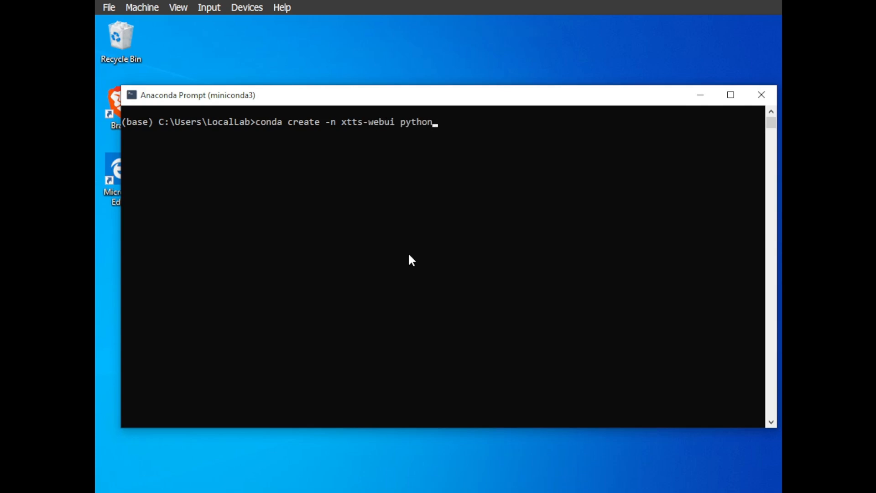
{"action": "type", "text": "=3.10"}
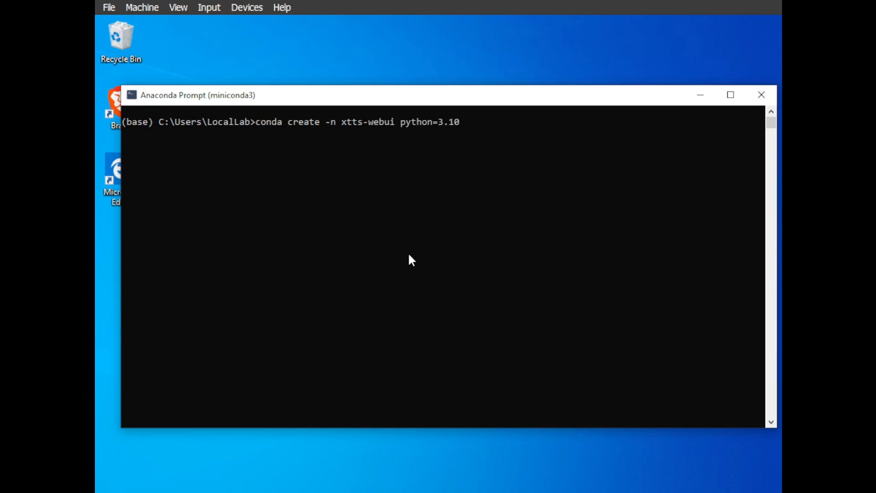
{"action": "type", "text": "-y"}
{"action": "type", "text": "conda acti"}
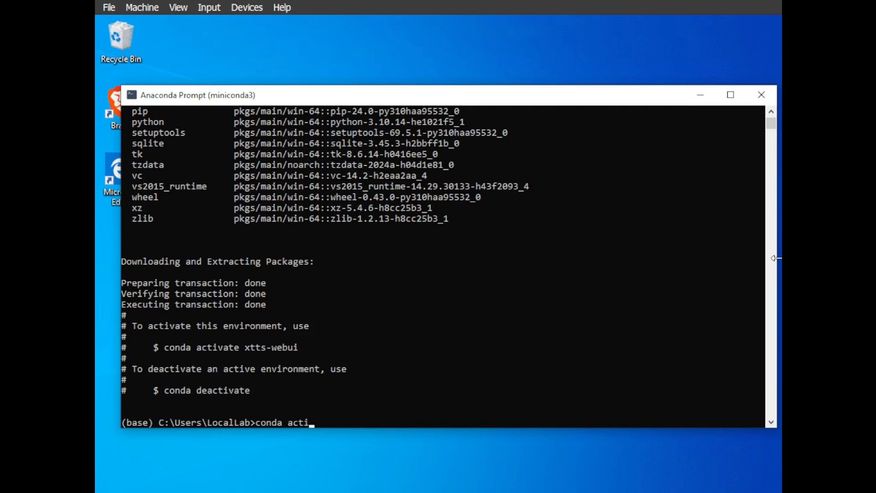
- Activate the xtts-webui environment and change into the Desktop folder
{"action": "type", "text": "vate"}
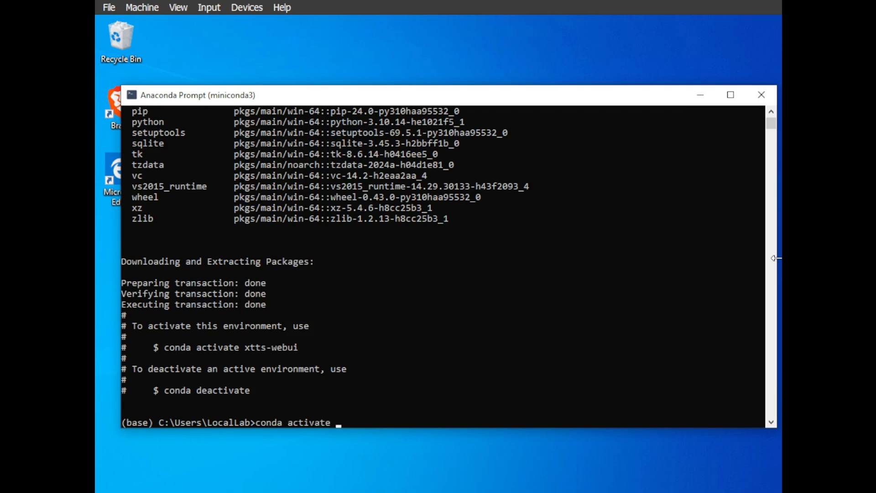
{"action": "type", "text": "xtts-"}
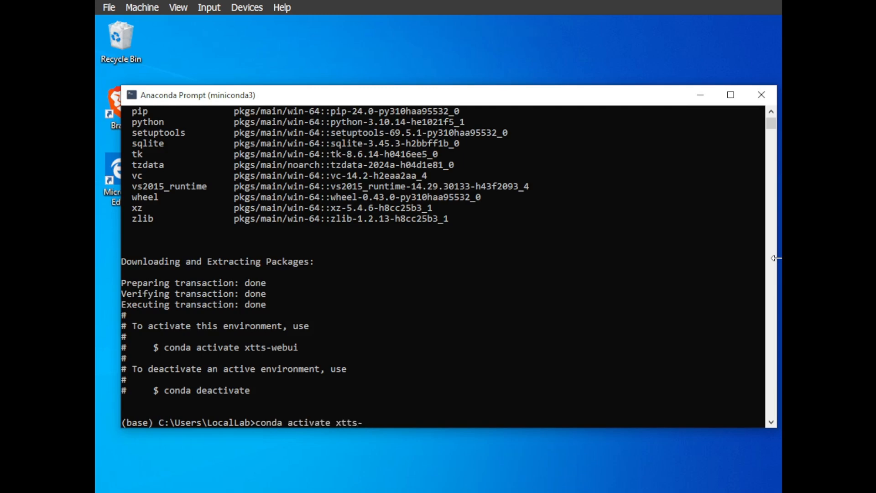
{"action": "type", "text": "webui"}
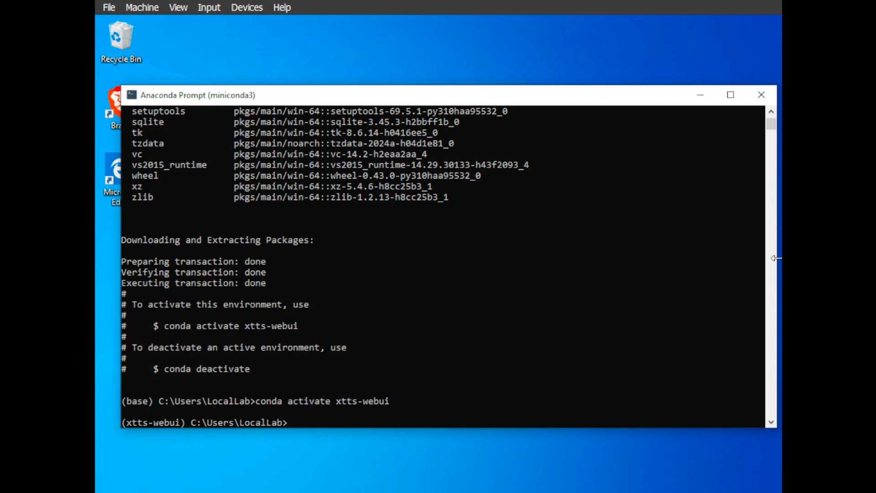
{"action": "type", "text": "cd"}
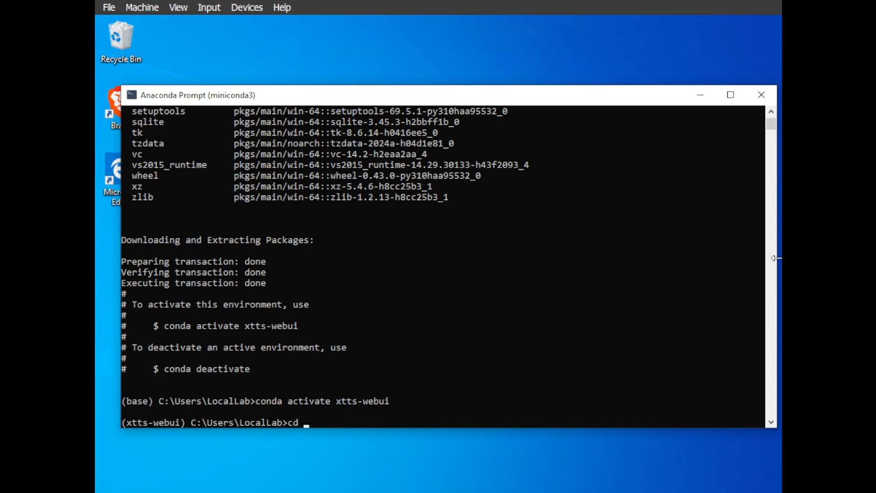
{"action": "type", "text": "deskt"}
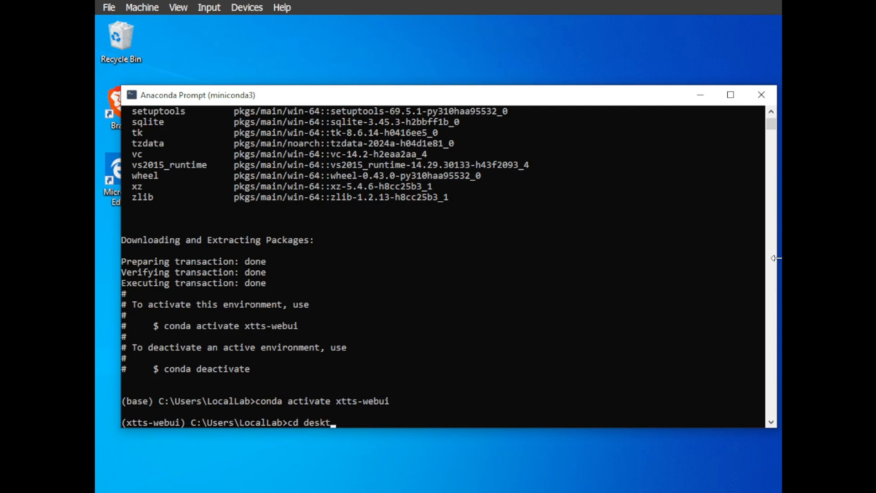
{"action": "type", "text": "op"}
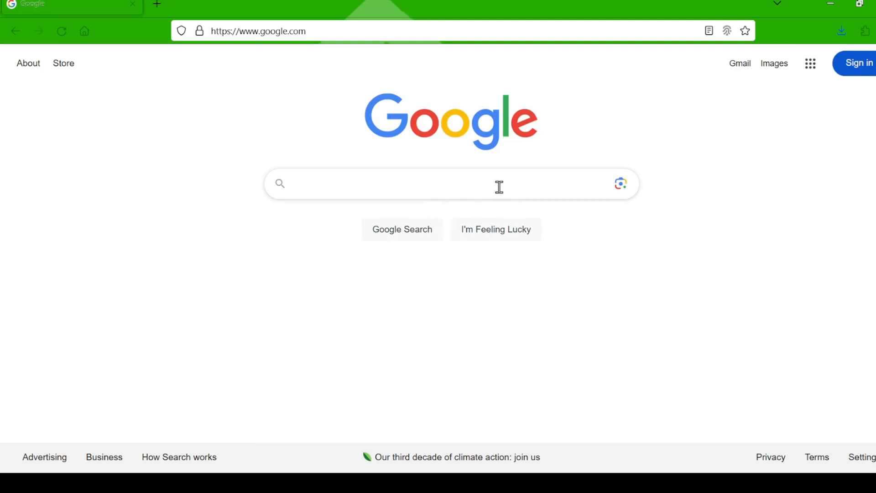
- Search Google for 'git for windows' and open Git's download page
{"action": "type", "text": "git for windows"}
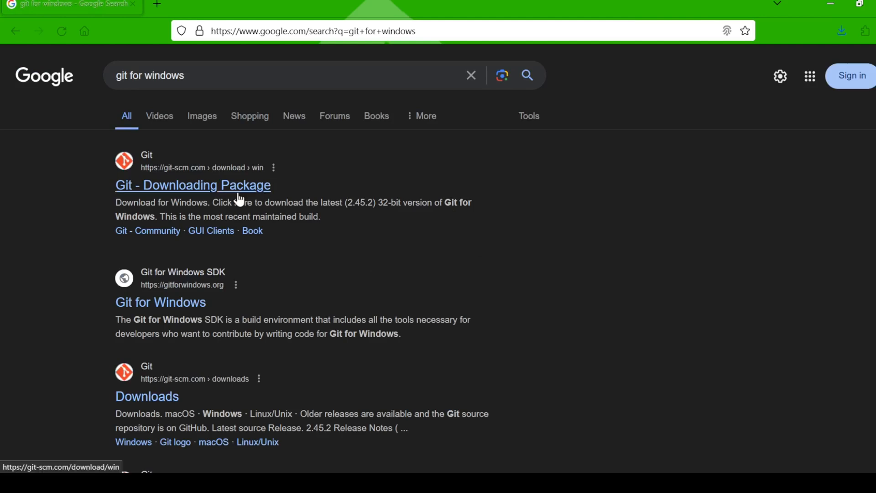
{"action": "left_click", "coordinate": [192, 185]}
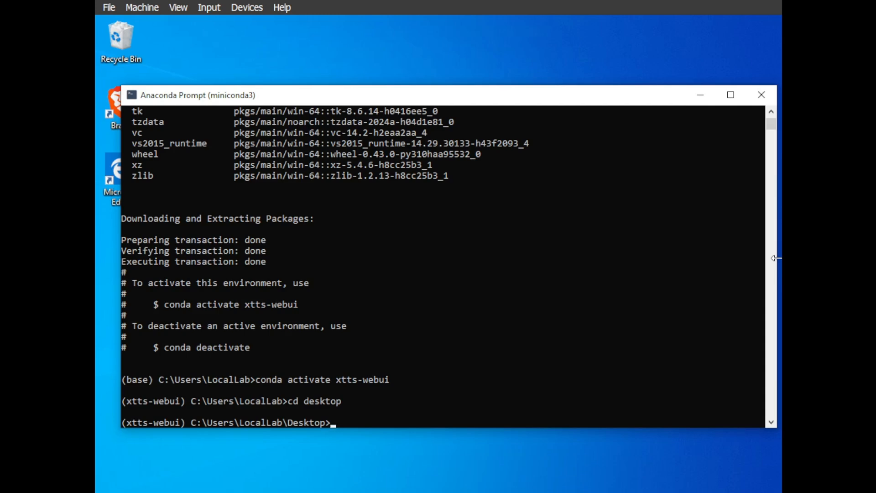
- Run 'git clone' with the copied xtts-webui HTTPS URL, then cd into xtts-webui
{"action": "type", "text": "git"}
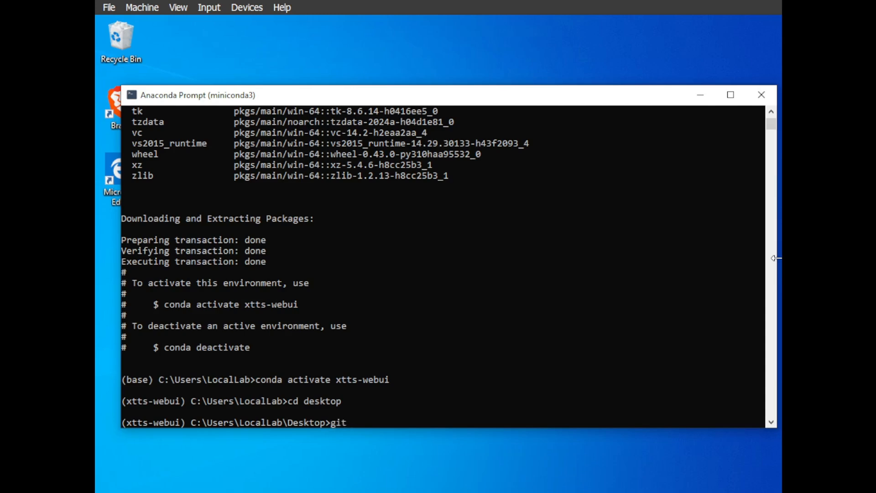
{"action": "type", "text": "clone"}
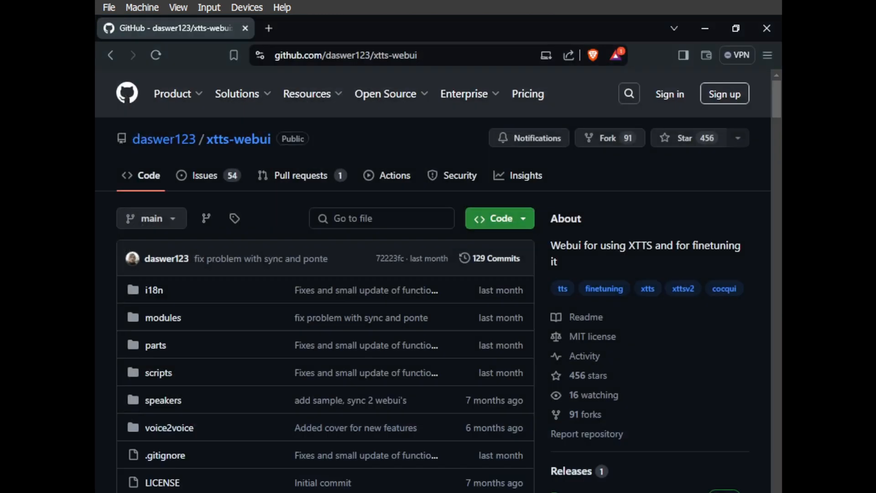
{"action": "left_click", "coordinate": [498, 218]}
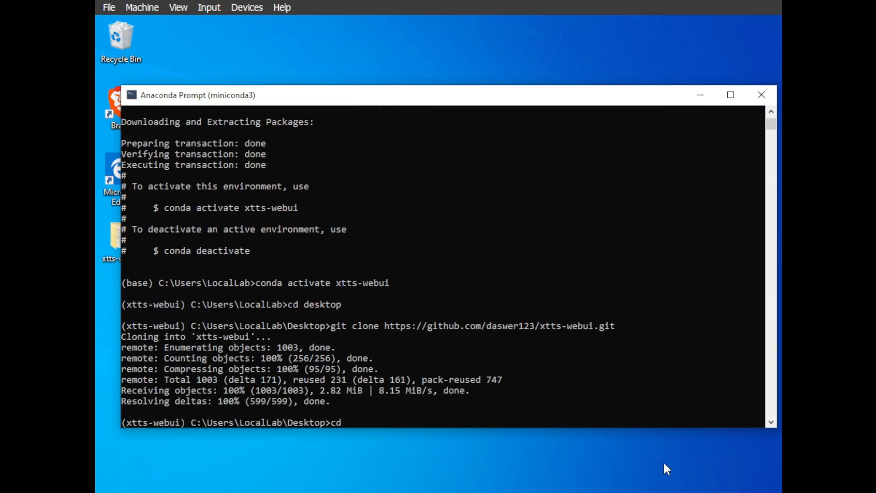
{"action": "type", "text": "xtt"}
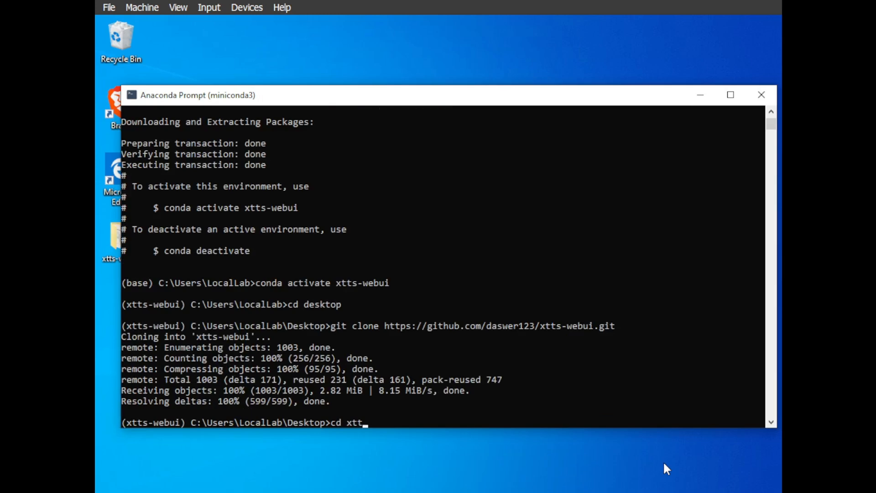
{"action": "type", "text": "s-webui"}
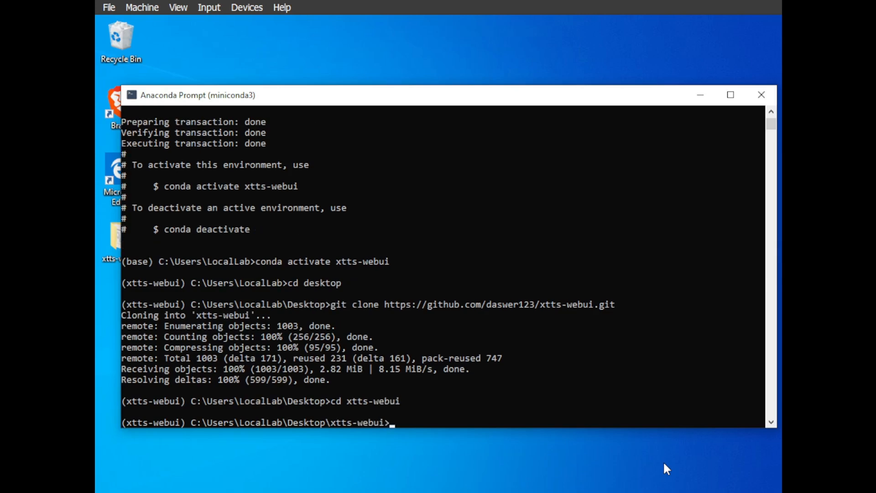
{"action": "type", "text": ".\\"}
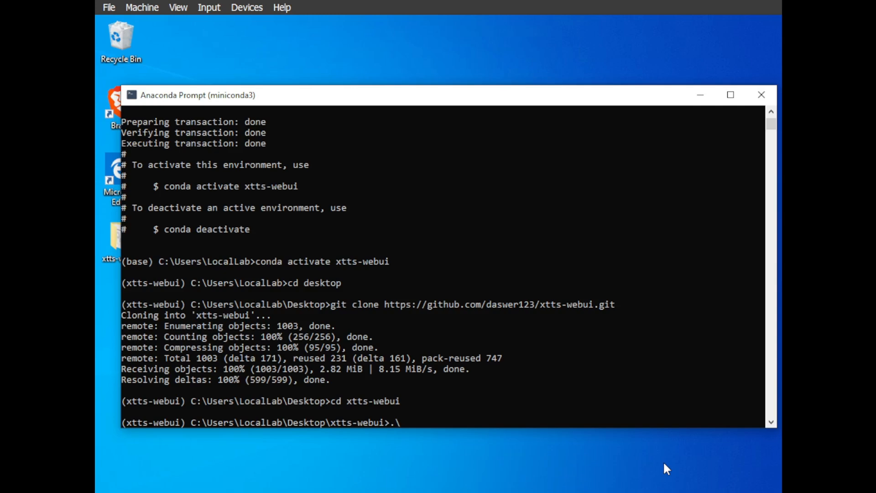
- Run '.\install.bat' inside the cloned xtts-webui folder
{"action": "type", "text": "inst"}
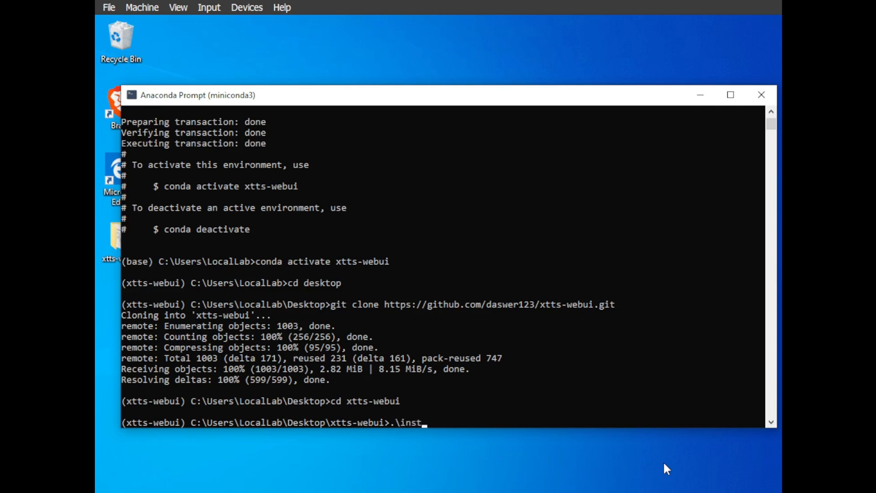
{"action": "type", "text": "all."}
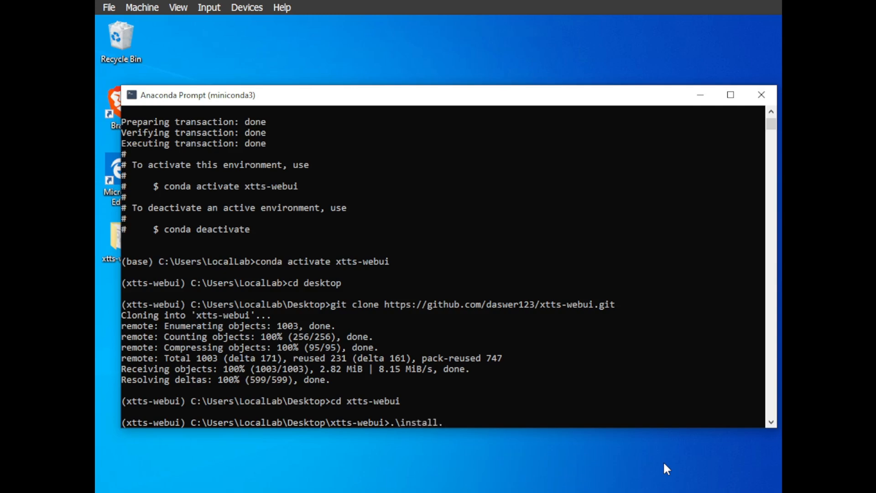
{"action": "type", "text": "bat"}
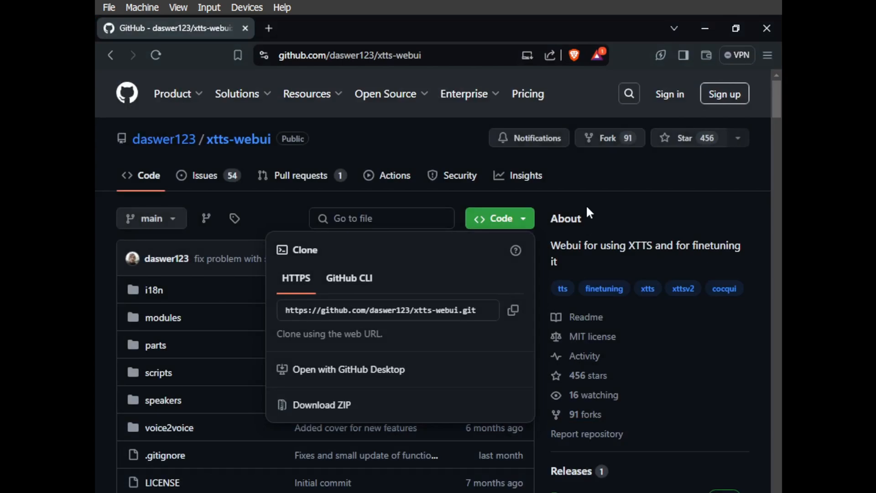
- Scroll the README to the '1 Method, through scripts' and manual install sections
{"action": "scroll", "scroll_direction": "down", "scroll_amount": 3}
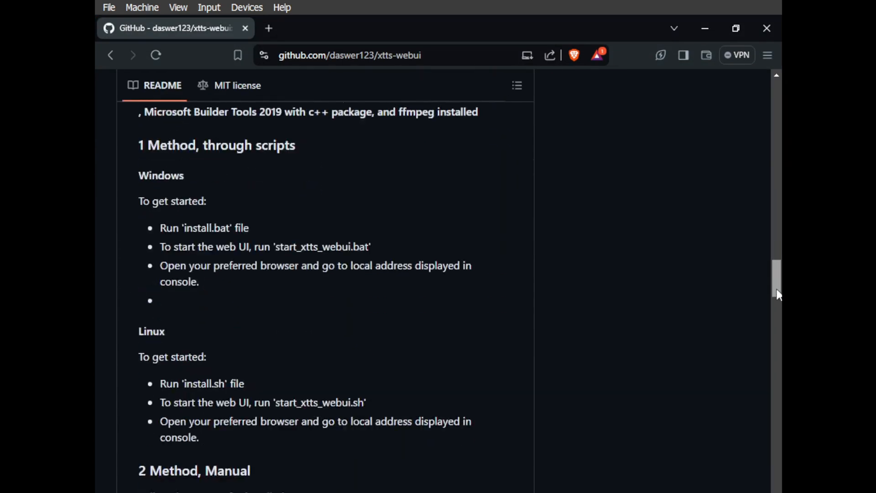
{"action": "scroll", "scroll_direction": "down", "scroll_amount": 3}
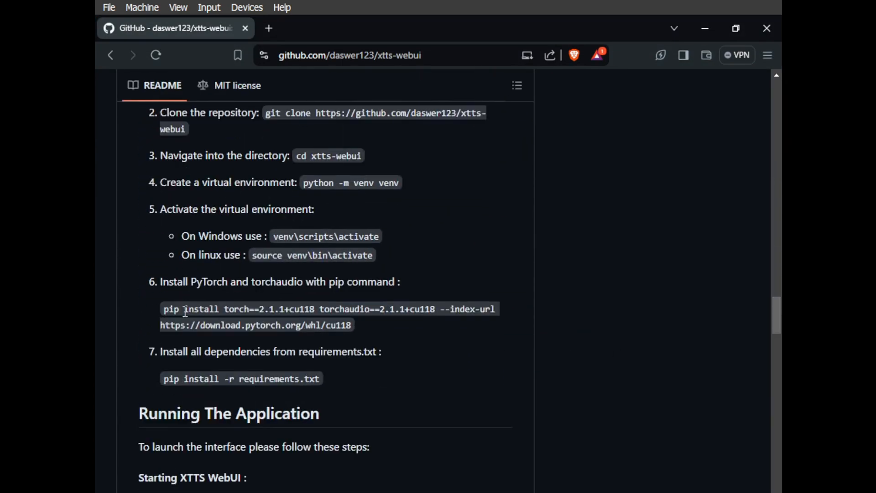
{"action": "left_click_drag", "start_coordinate": [164, 308], "coordinate": [352, 325]}
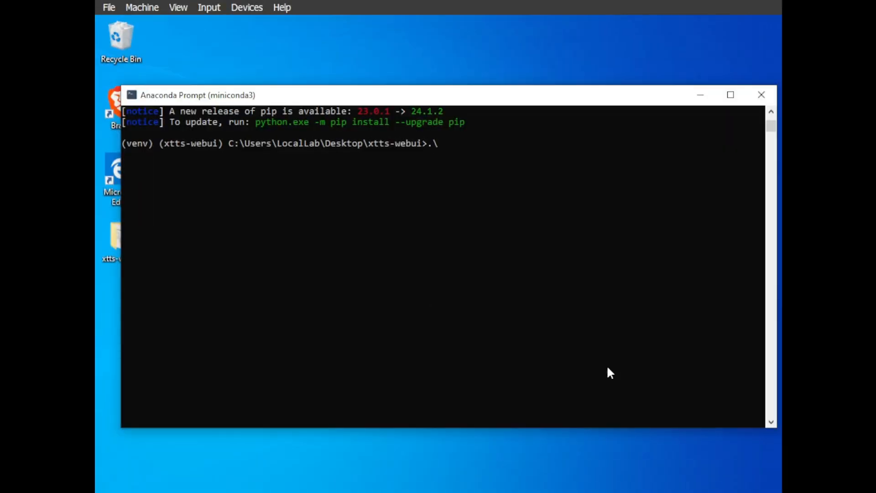
- Run the start_xtts_webui.bat script from the venv prompt to launch the web UI
{"action": "type", "text": "start_x"}
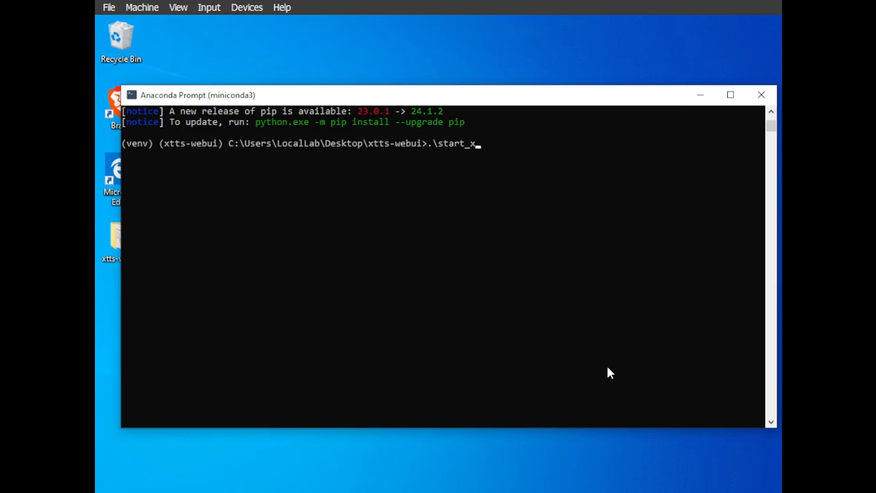
{"action": "type", "text": "tts"}
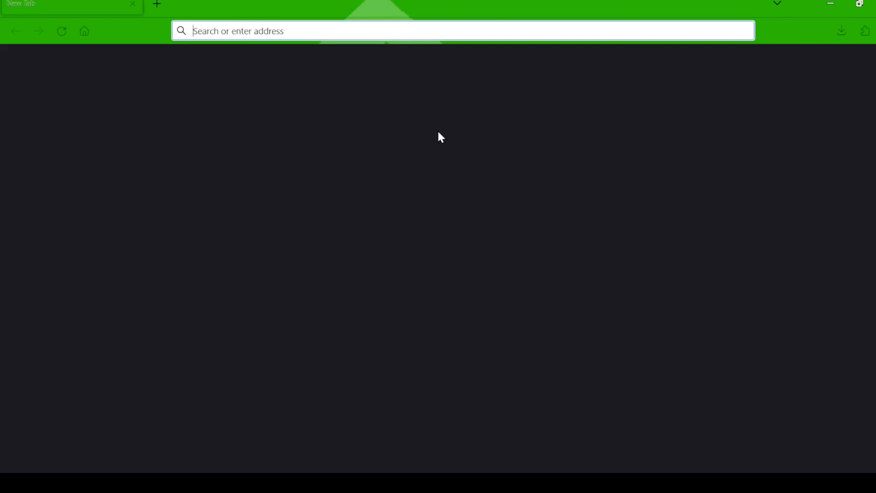
- Open 127.0.0.1:8010 and enter 'Hello, my name is Sarah and I'll be your guide for the tour today.'
{"action": "type", "text": "127.0.0.1:8010"}
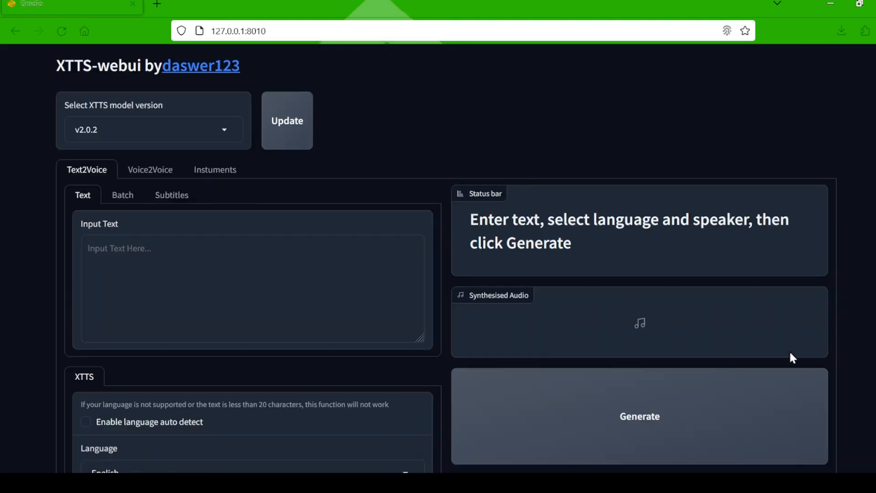
{"action": "scroll", "scroll_direction": "down", "scroll_amount": 3}
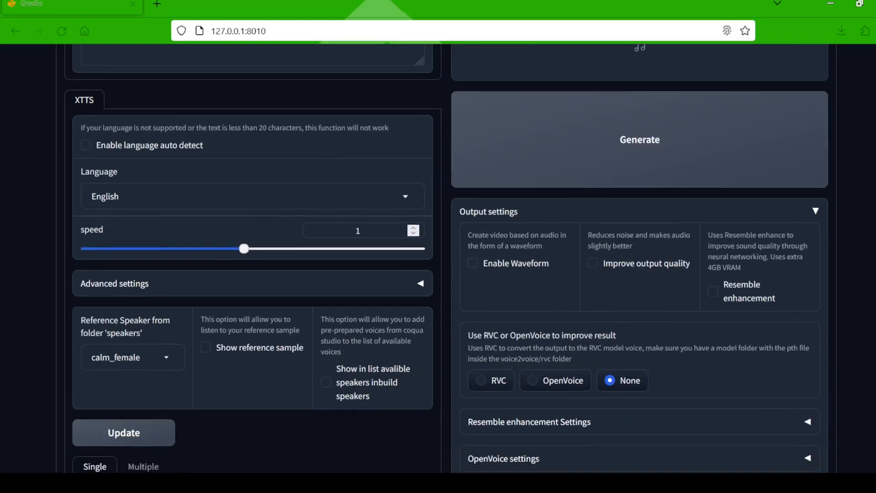
{"action": "scroll", "scroll_direction": "up", "scroll_amount": 3}
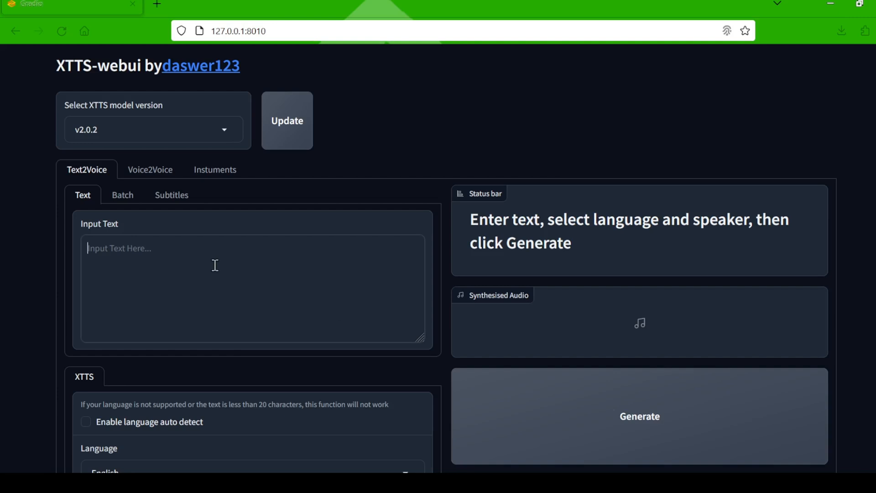
{"action": "type", "text": "Hello, my name is Sarah and I'll be your guide for the tour today."}
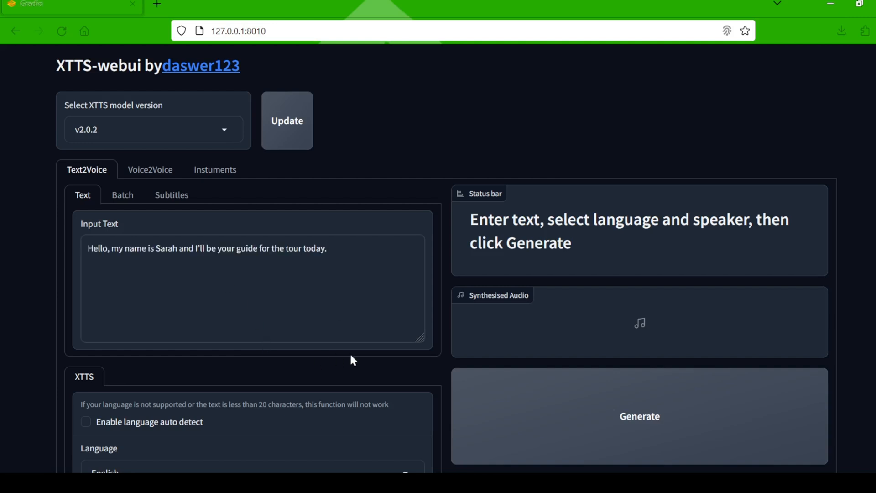
{"action": "scroll", "scroll_direction": "down", "scroll_amount": 3}
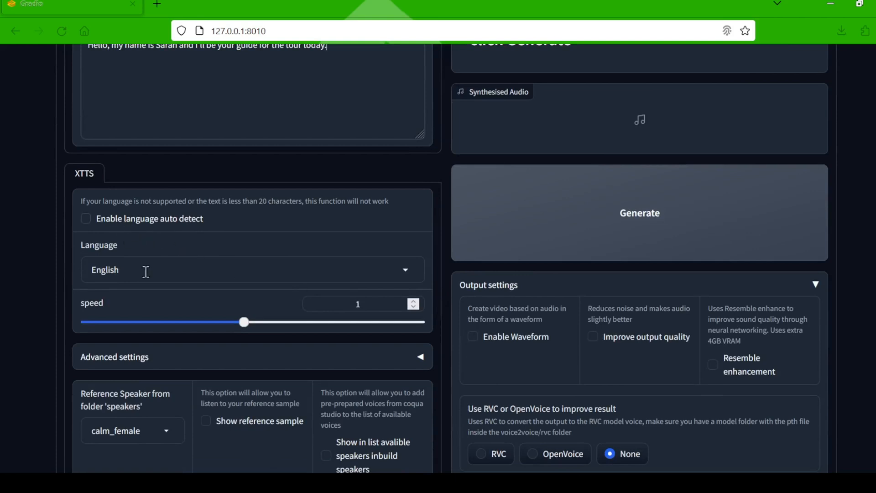
{"action": "mouse_move", "coordinate": [216, 338]}
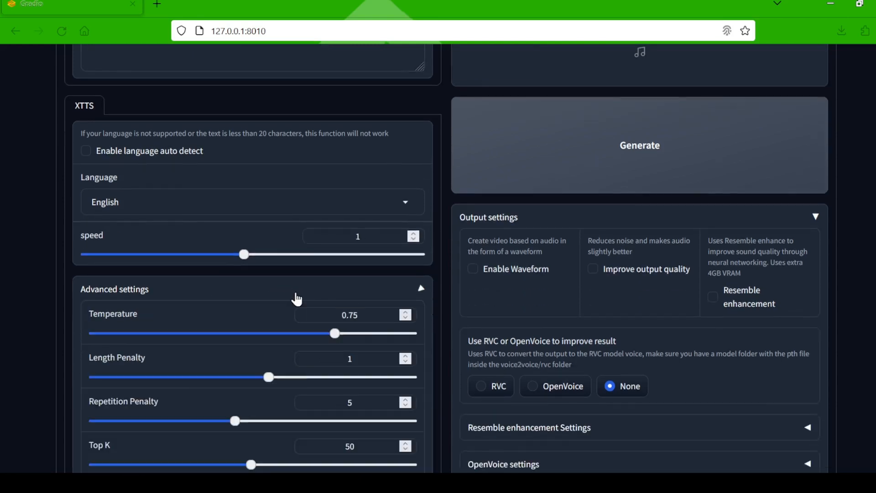
- Scroll down to the Temperature, Top P and reference speaker settings
{"action": "scroll", "scroll_direction": "down", "scroll_amount": 3}
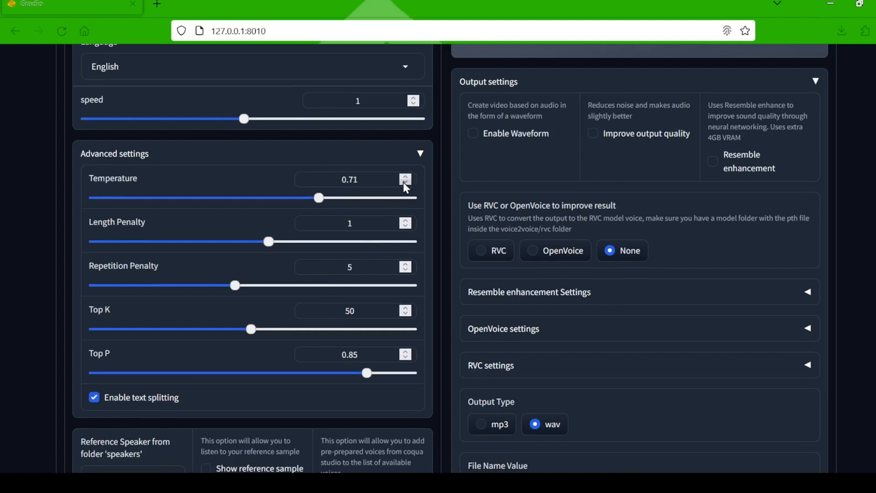
{"action": "mouse_move", "coordinate": [405, 350]}
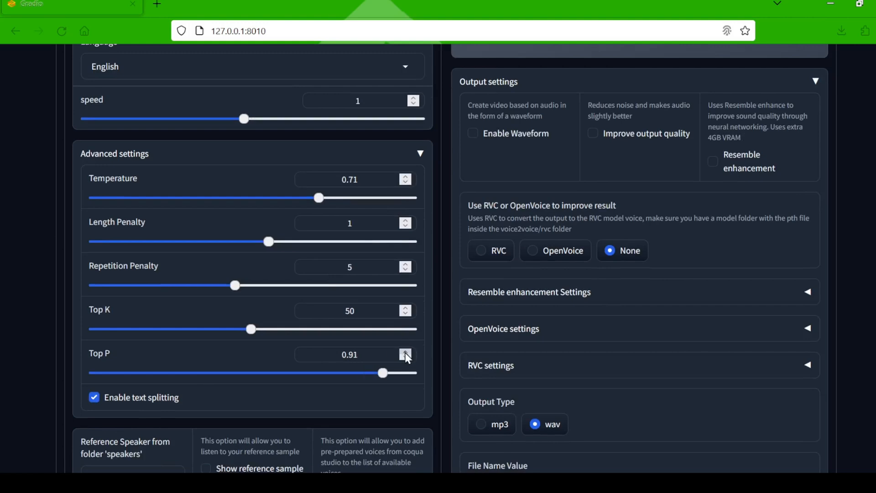
{"action": "scroll", "scroll_direction": "down", "scroll_amount": 3}
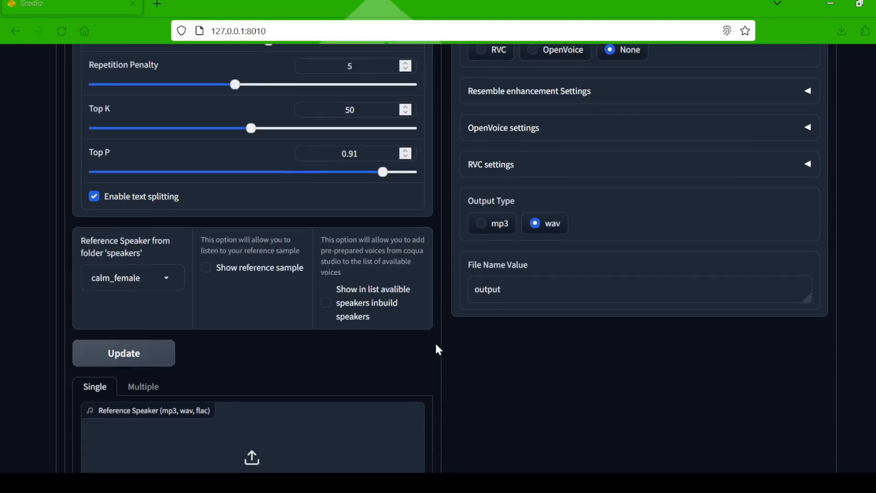
{"action": "scroll", "scroll_direction": "down", "scroll_amount": 3}
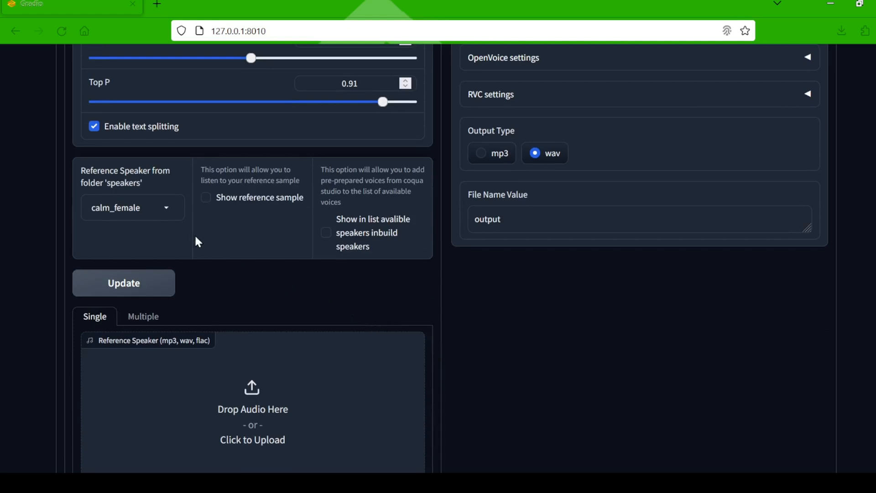
{"action": "scroll", "scroll_direction": "down", "scroll_amount": 3}
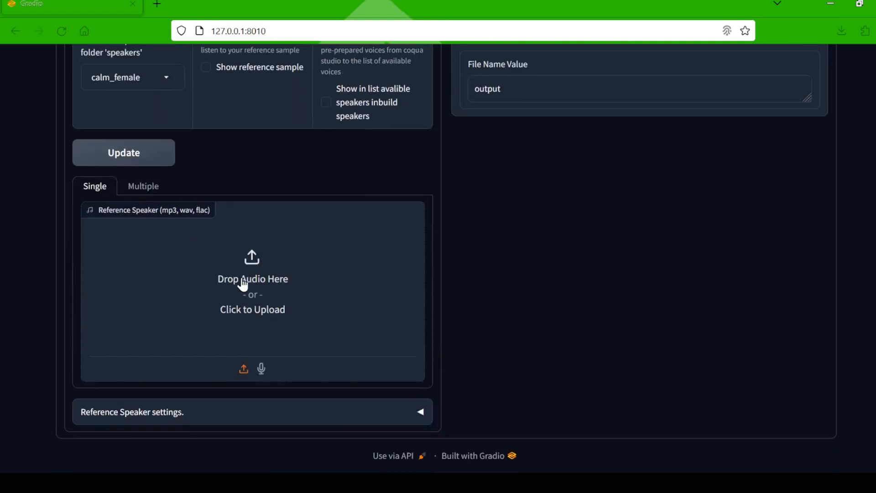
{"action": "mouse_move", "coordinate": [275, 146]}
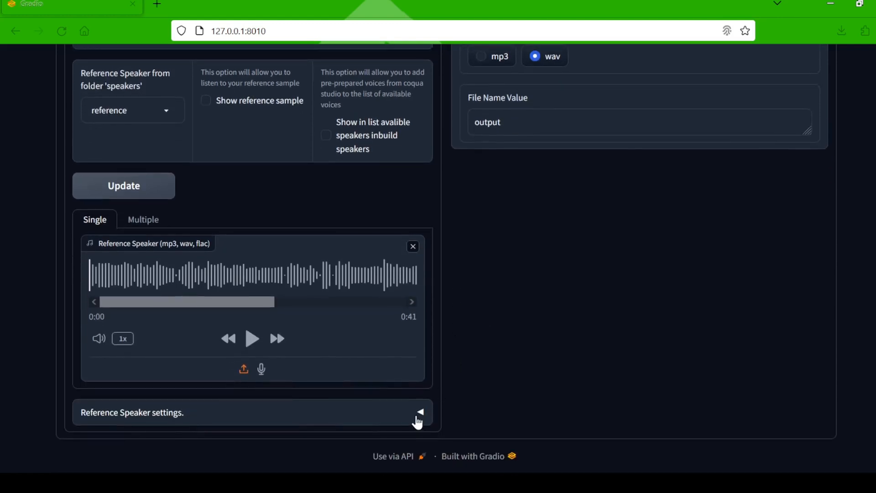
- Enable 'Clean up reference audio' under Reference Speaker settings and 'Improve output quality'
{"action": "left_click", "coordinate": [419, 412]}
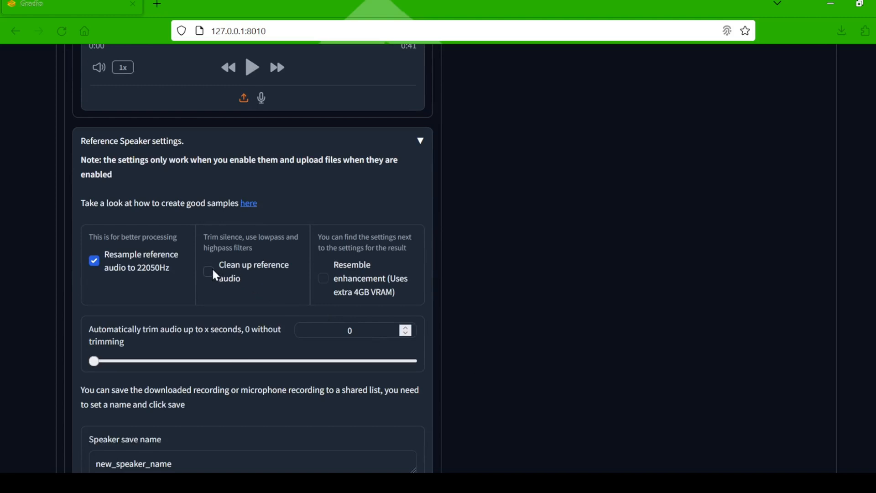
{"action": "left_click", "coordinate": [208, 271]}
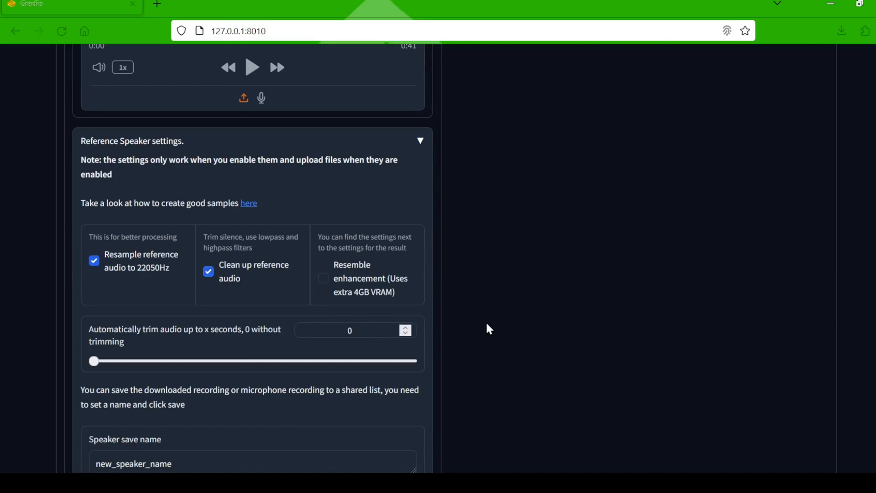
{"action": "scroll", "scroll_direction": "down", "scroll_amount": 3}
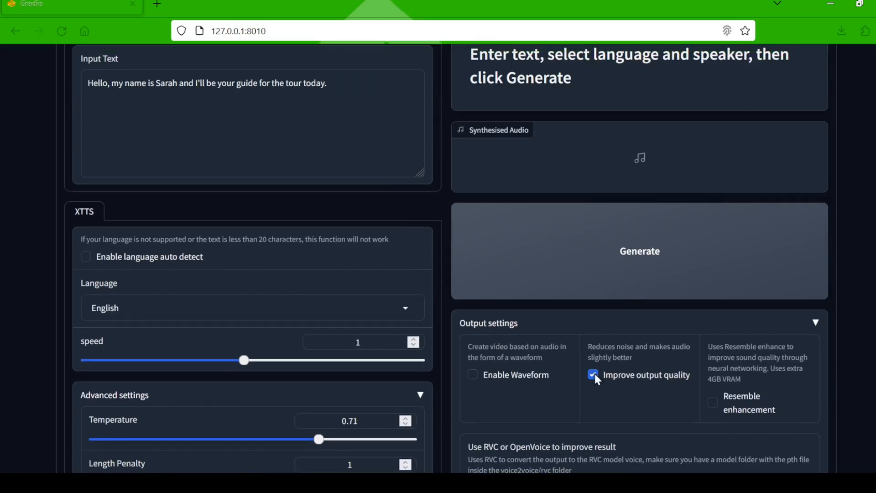
{"action": "left_click", "coordinate": [639, 251]}
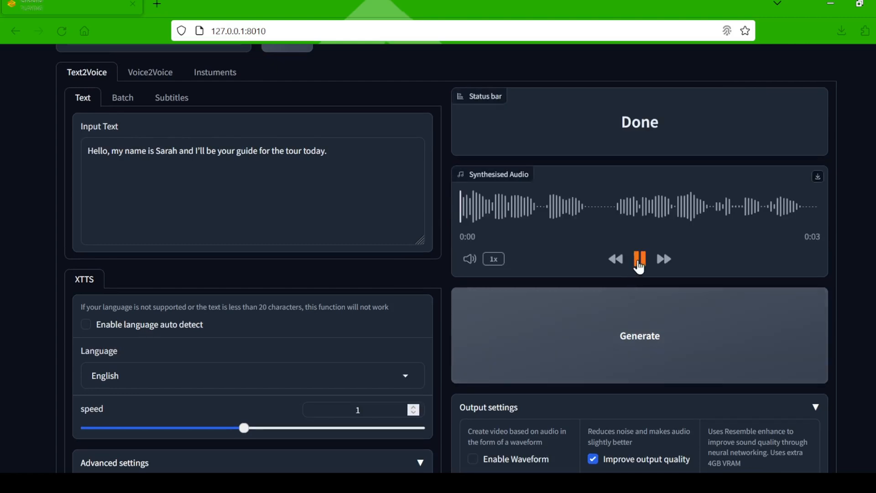
- Play the synthesized tour-guide greeting through twice
{"action": "left_click", "coordinate": [639, 258]}
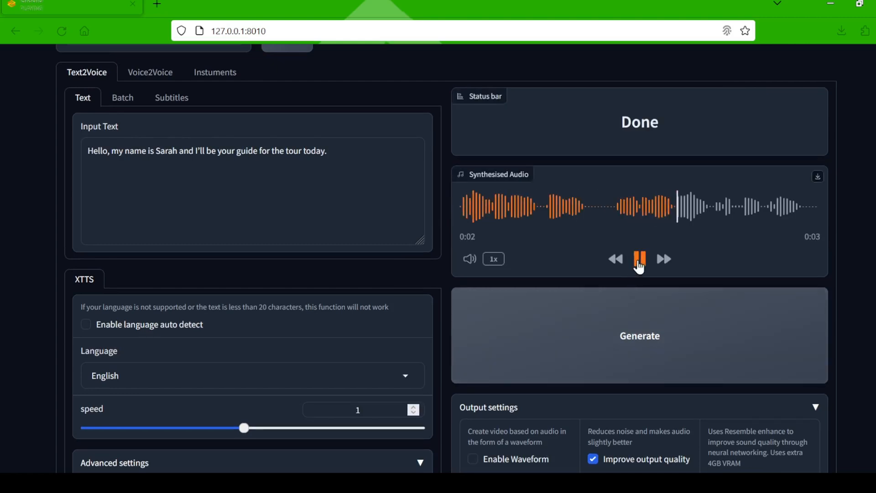
{"action": "left_click", "coordinate": [639, 258]}
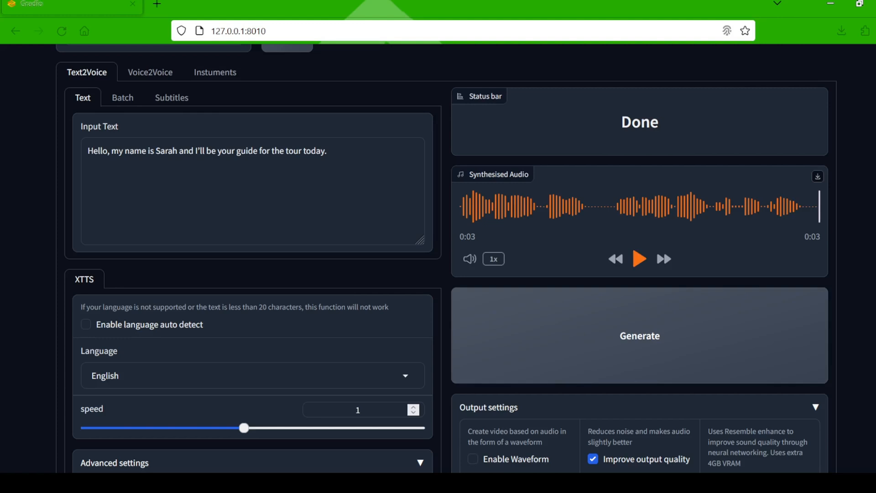
{"action": "left_click", "coordinate": [639, 259]}
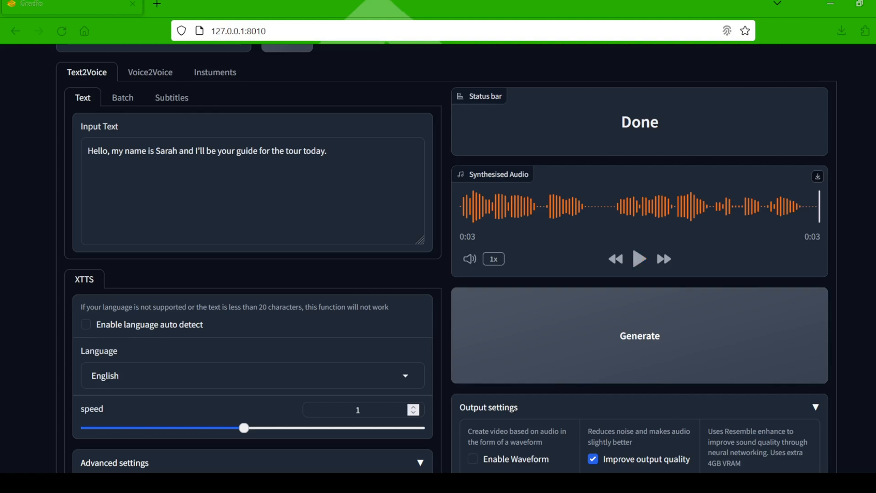
{"action": "left_click", "coordinate": [639, 259]}
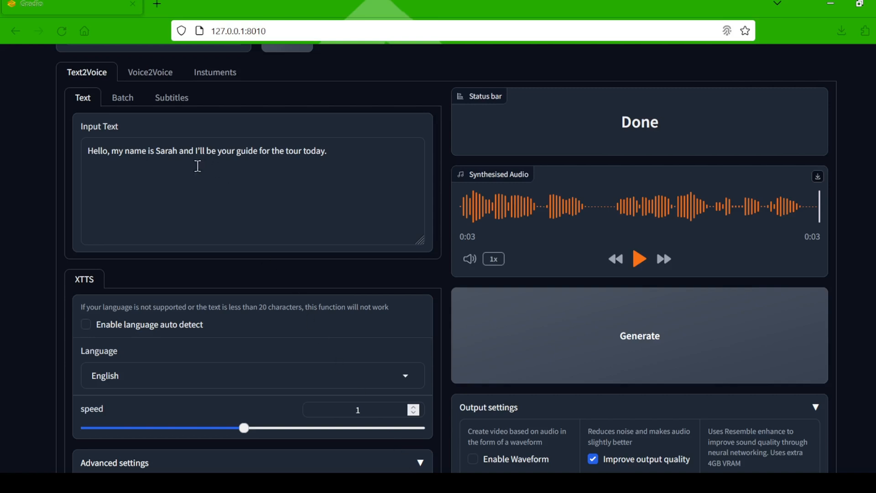
{"action": "left_click", "coordinate": [150, 71]}
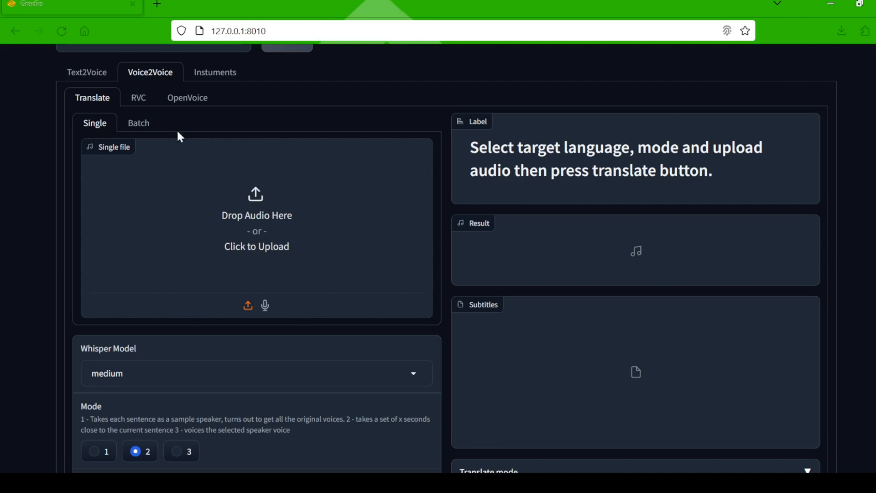
{"action": "mouse_move", "coordinate": [249, 225]}
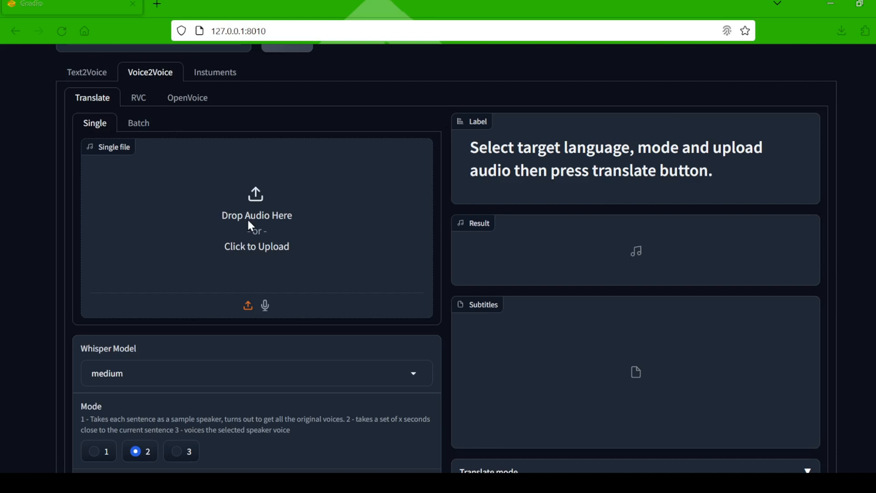
{"action": "mouse_move", "coordinate": [438, 283]}
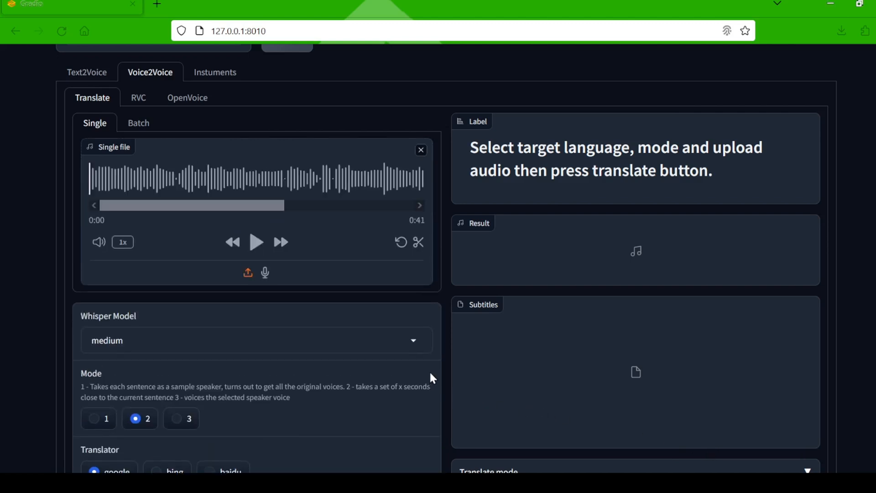
- Set Voice2Voice target language and speaker accent to 'en' and run the translation
{"action": "scroll", "scroll_direction": "down", "scroll_amount": 3}
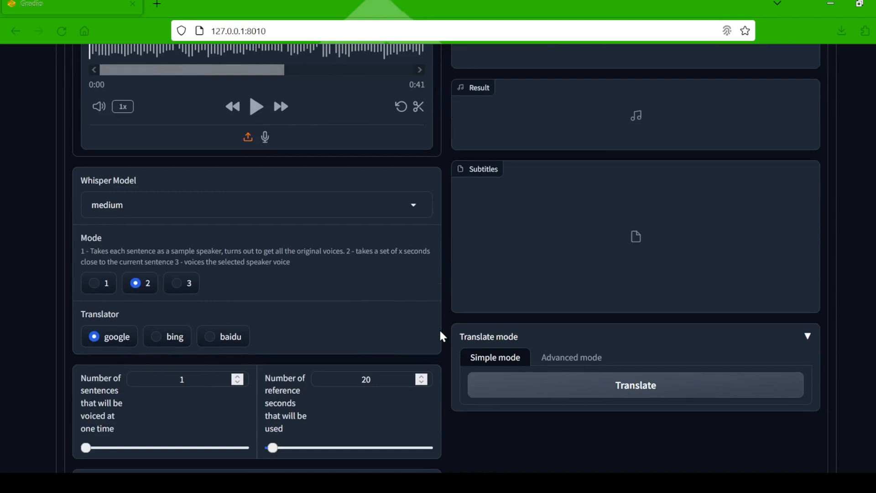
{"action": "scroll", "scroll_direction": "down", "scroll_amount": 3}
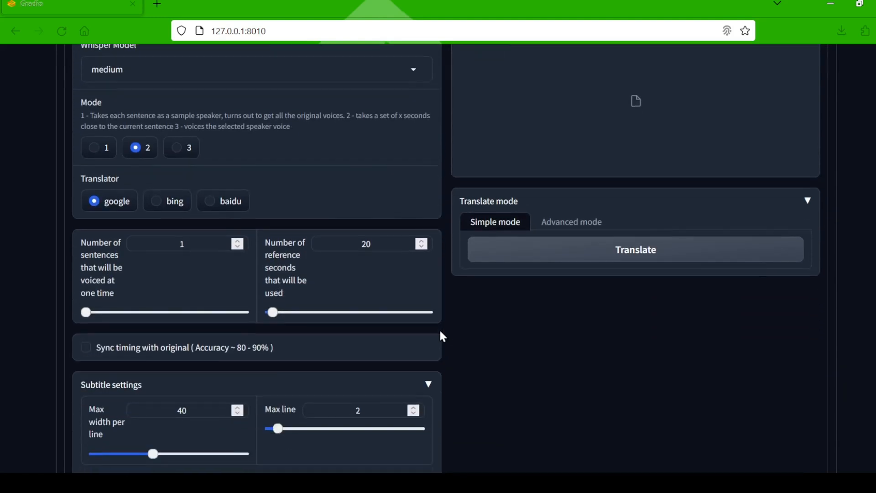
{"action": "scroll", "scroll_direction": "down", "scroll_amount": 3}
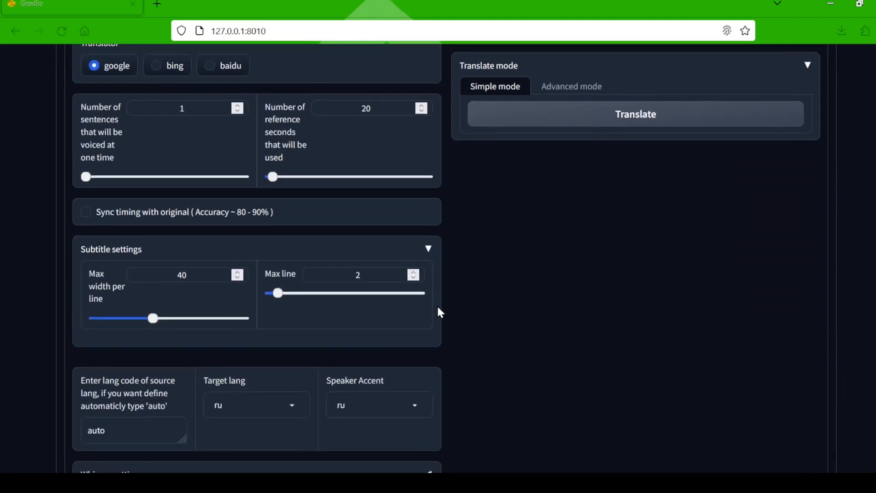
{"action": "scroll", "scroll_direction": "down", "scroll_amount": 3}
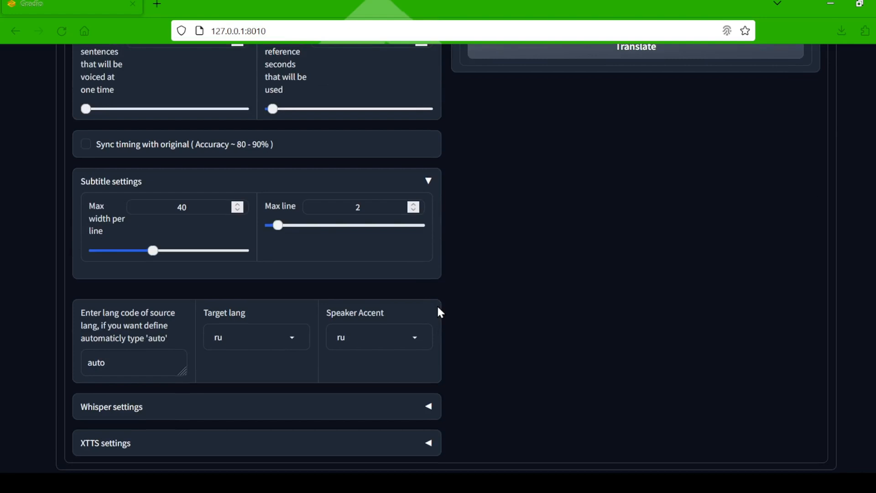
{"action": "left_click", "coordinate": [256, 336]}
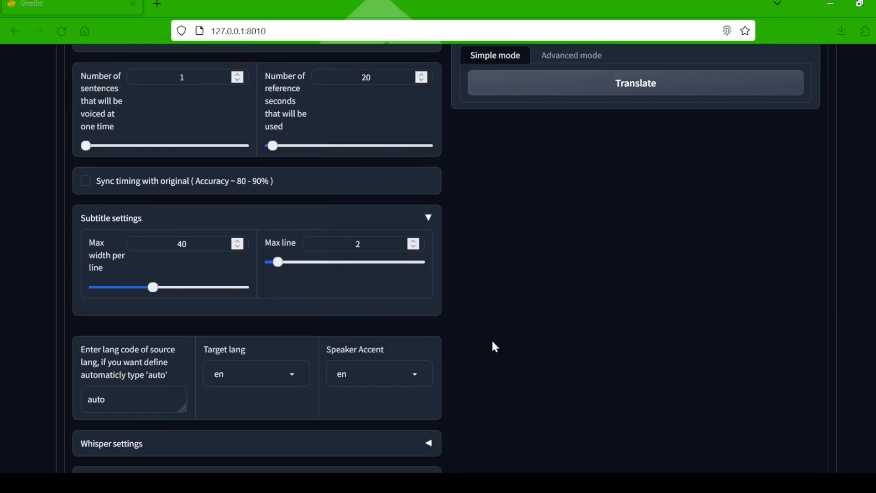
{"action": "scroll", "scroll_direction": "down", "scroll_amount": 3}
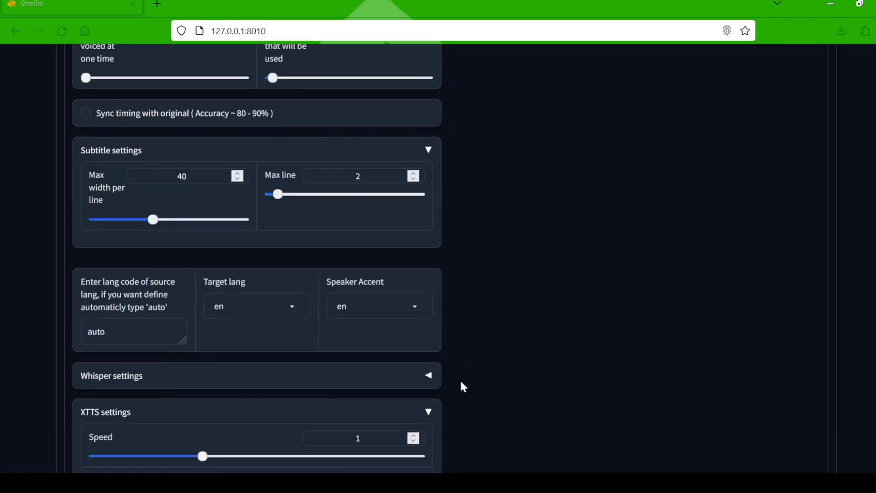
{"action": "scroll", "scroll_direction": "down", "scroll_amount": 3}
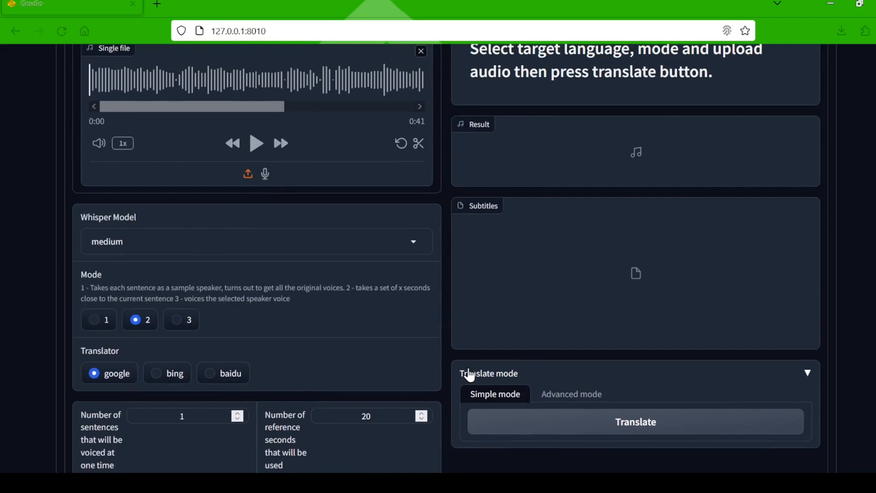
{"action": "left_click", "coordinate": [634, 421]}
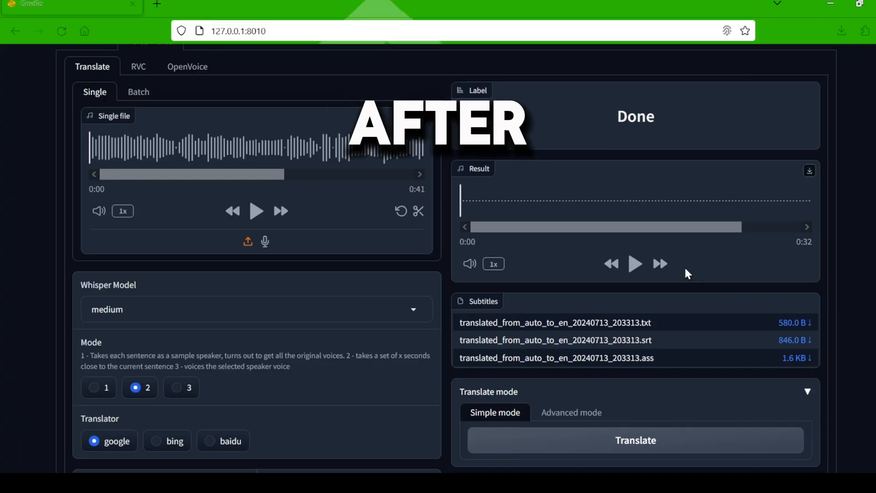
- Play the 32-second English translation, then pause it at about seven seconds
{"action": "left_click", "coordinate": [635, 263]}
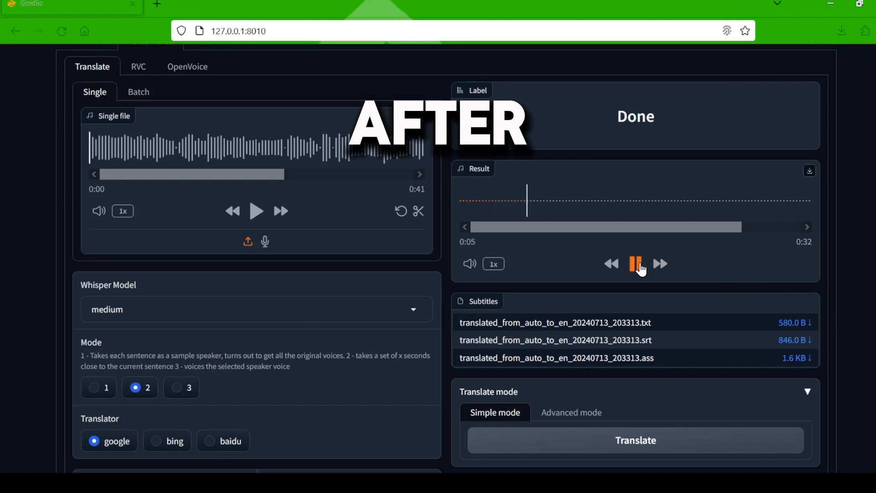
{"action": "left_click", "coordinate": [635, 264]}
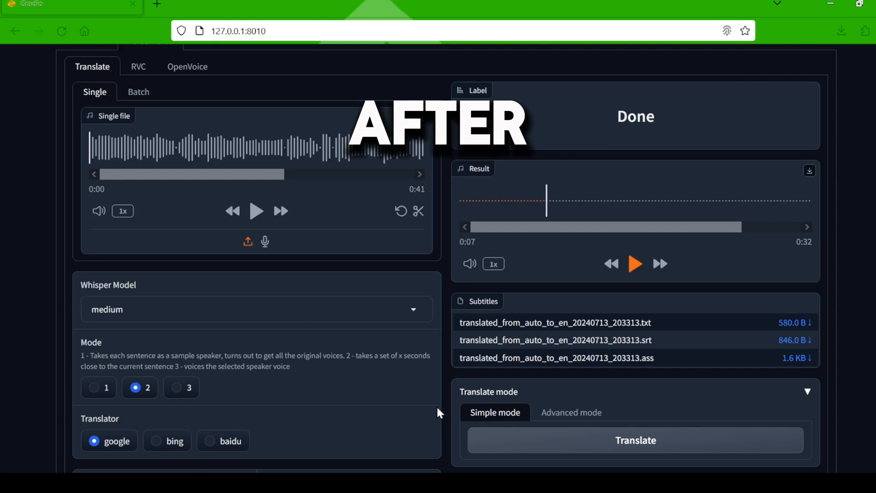